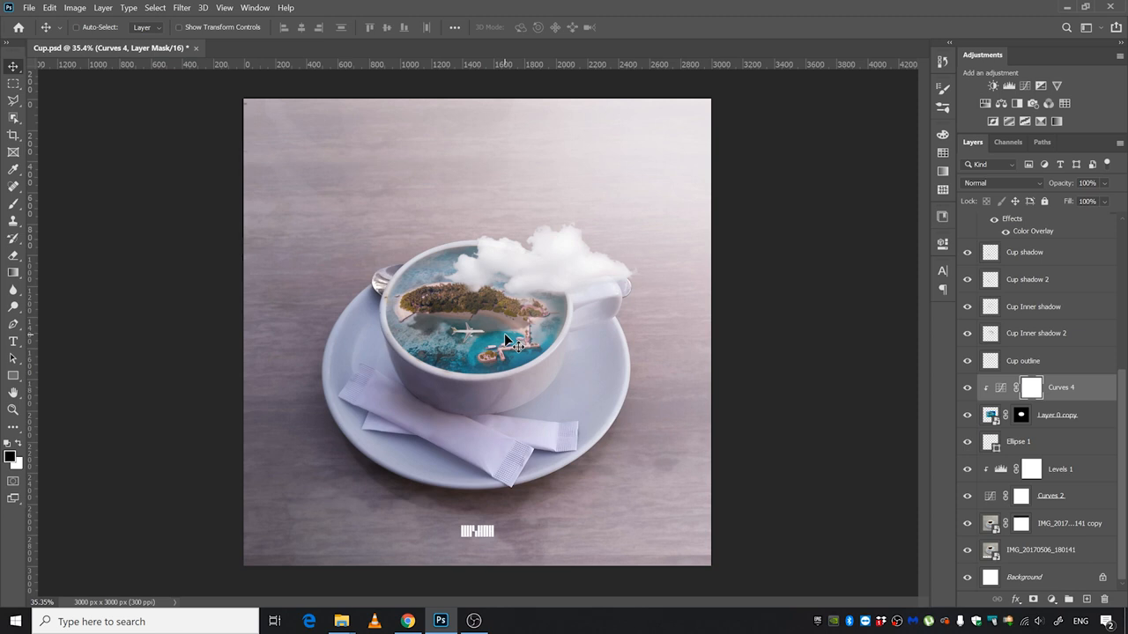
{"action": "mouse_move", "coordinate": [508, 359]}
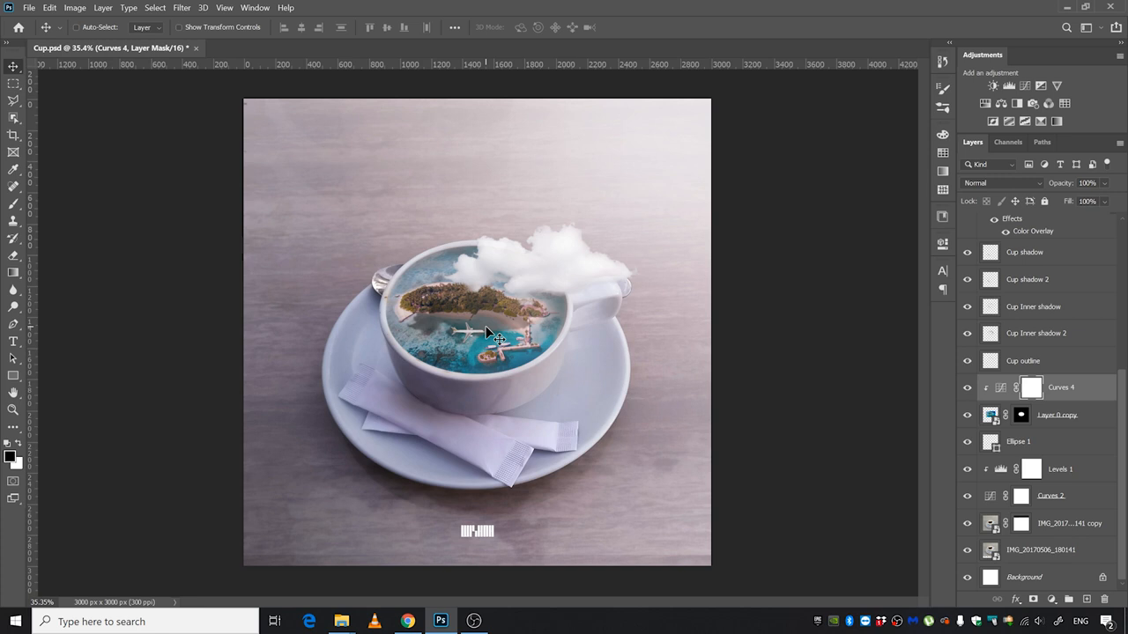
{"action": "mouse_move", "coordinate": [701, 352]}
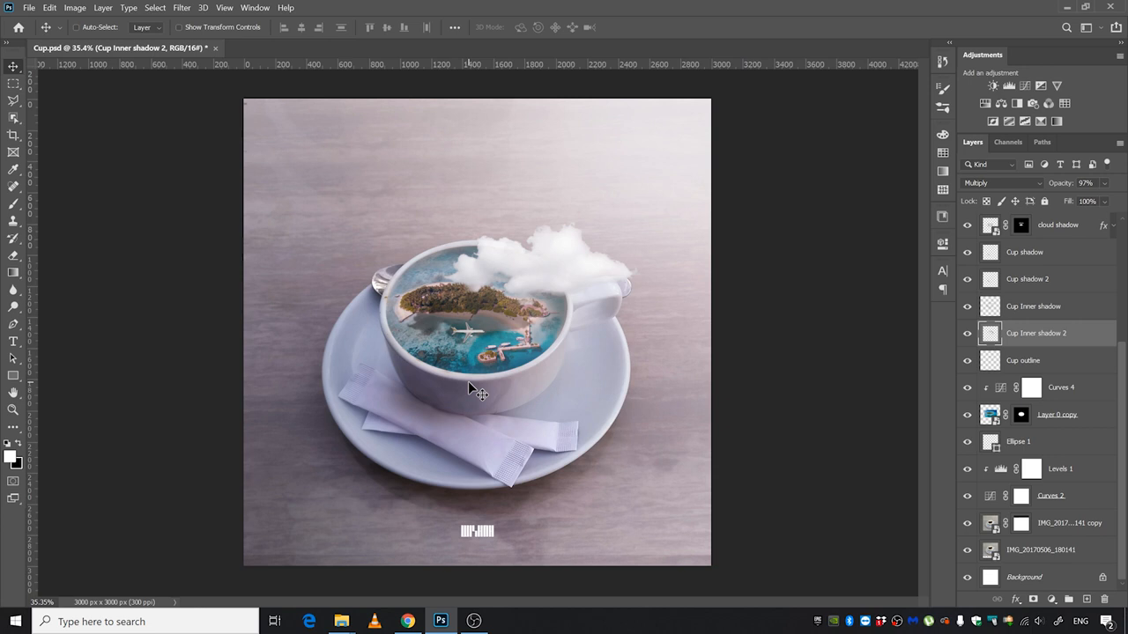
{"action": "mouse_move", "coordinate": [1004, 345]}
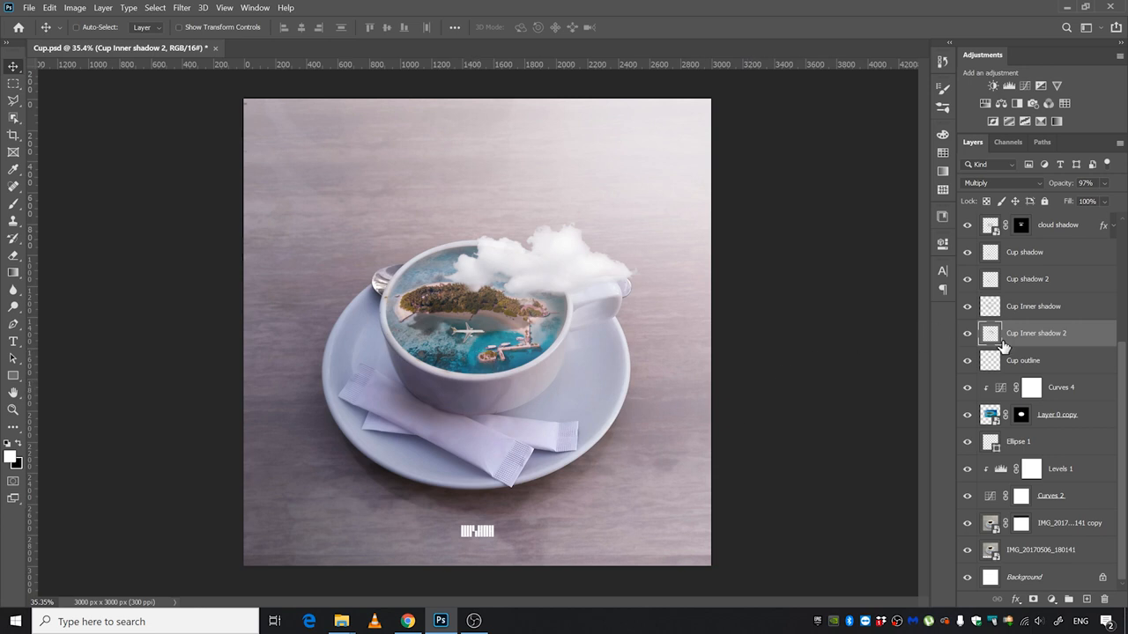
{"action": "mouse_move", "coordinate": [690, 361]}
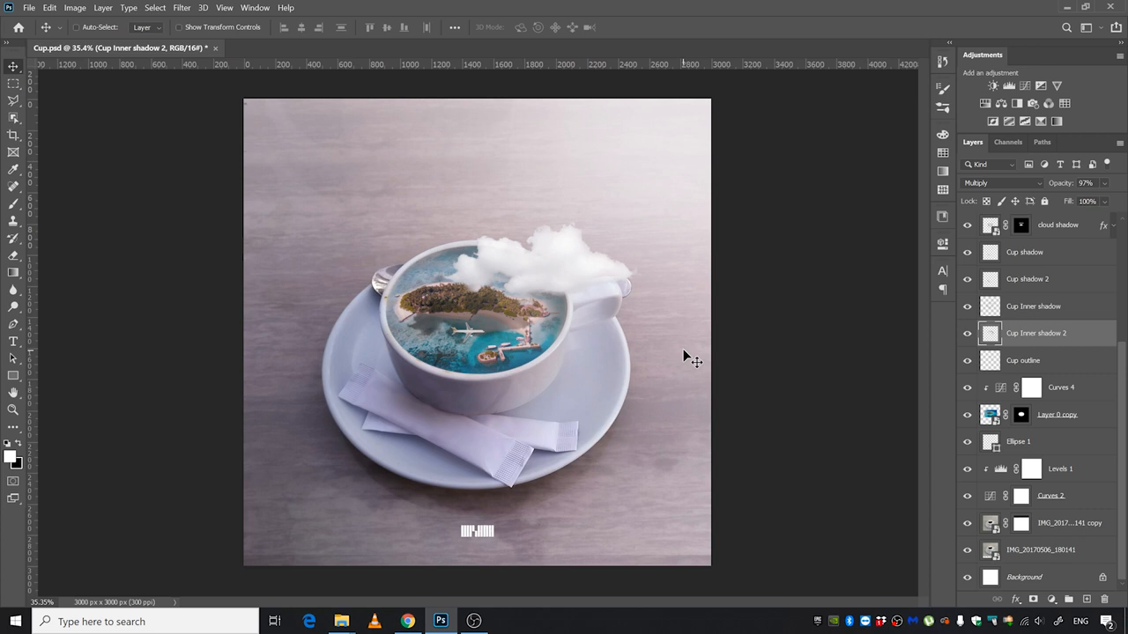
{"action": "mouse_move", "coordinate": [666, 363]}
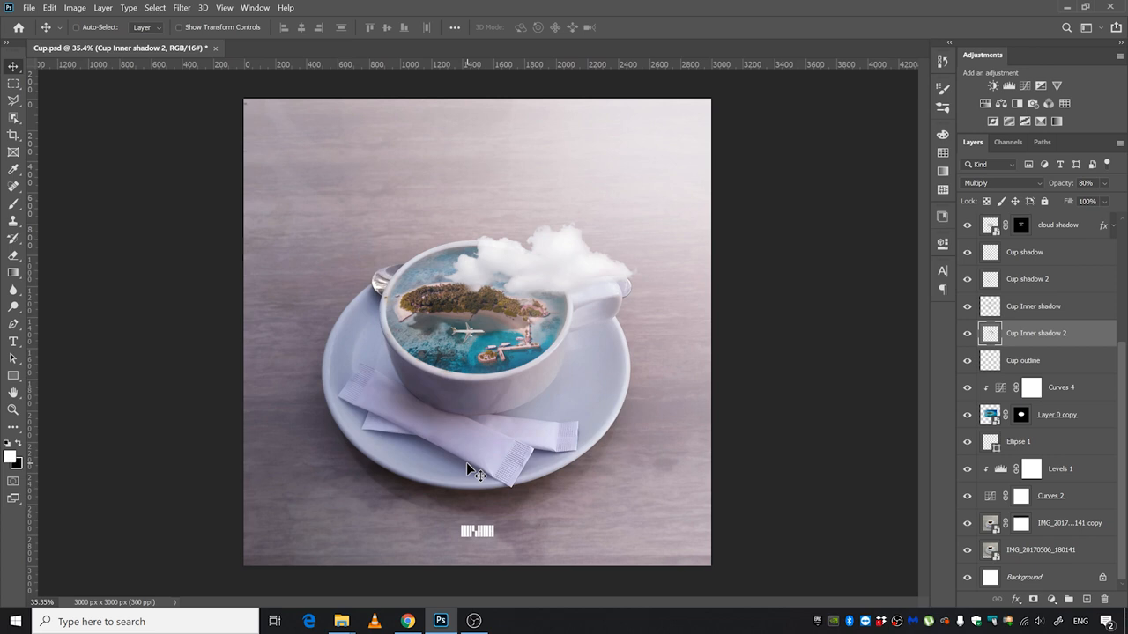
Show the Timeline panel from the Window menu
{"action": "left_click", "coordinate": [253, 7]}
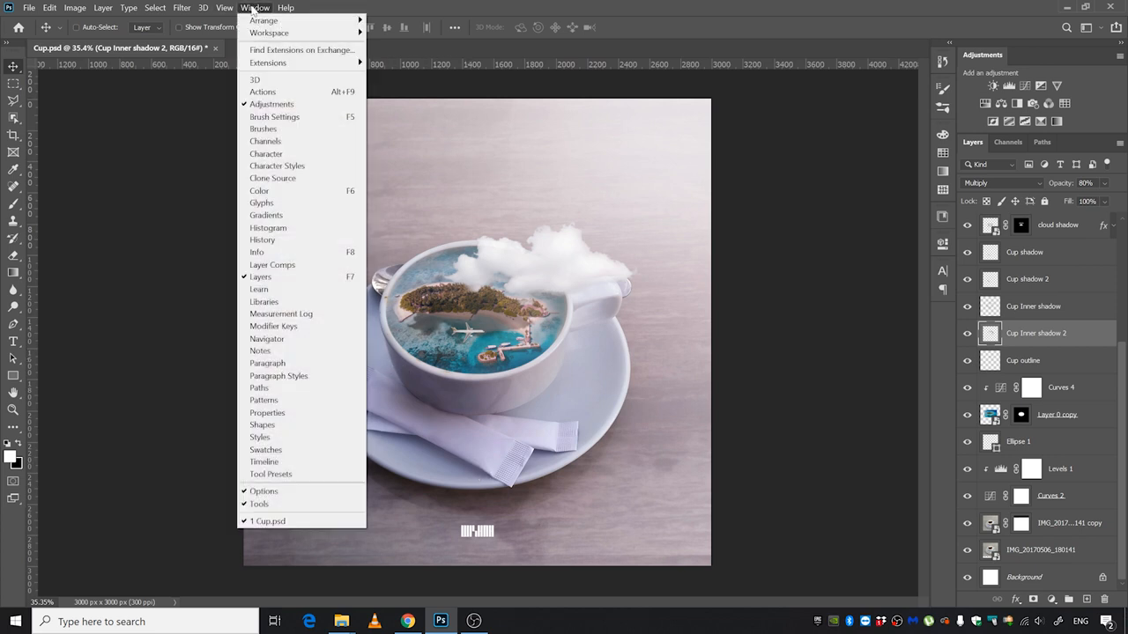
{"action": "mouse_move", "coordinate": [265, 462]}
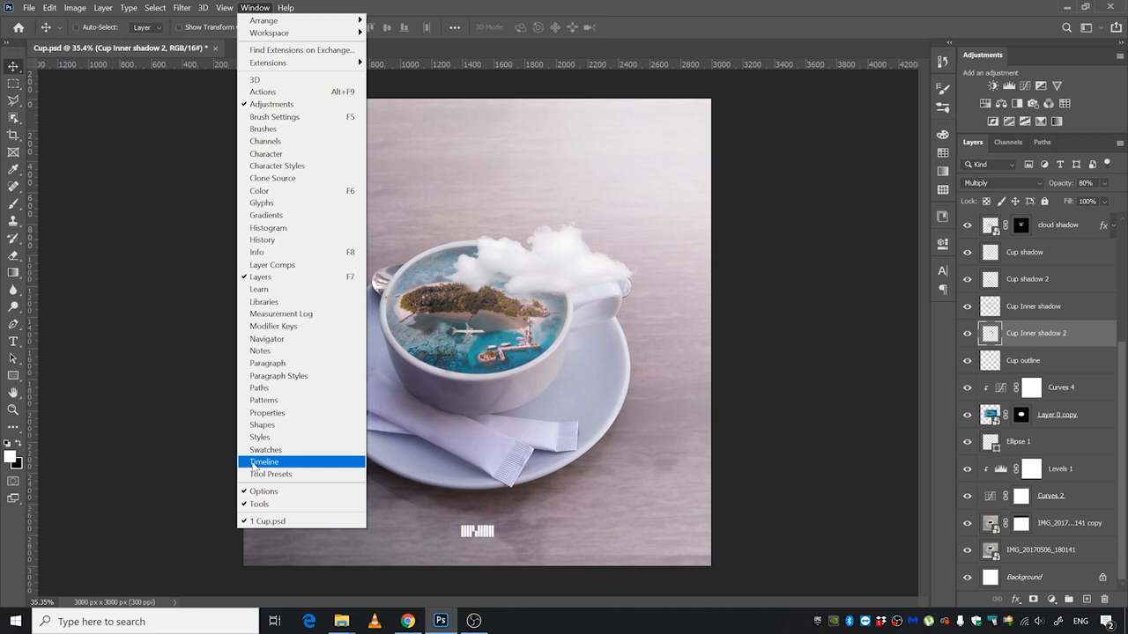
{"action": "left_click", "coordinate": [264, 462]}
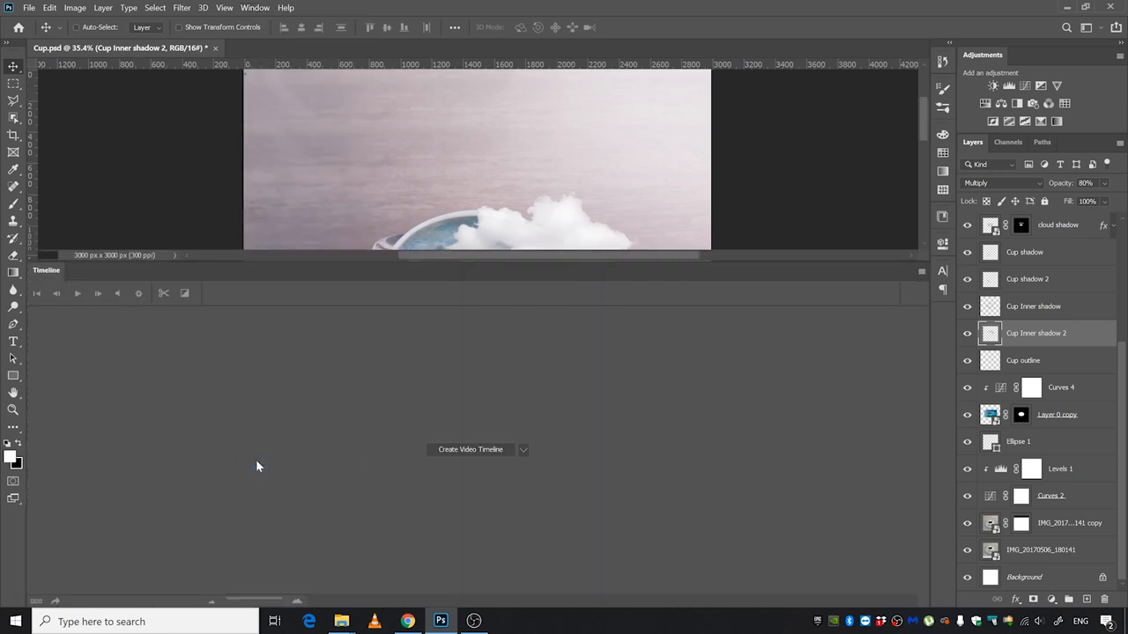
{"action": "mouse_move", "coordinate": [458, 262]}
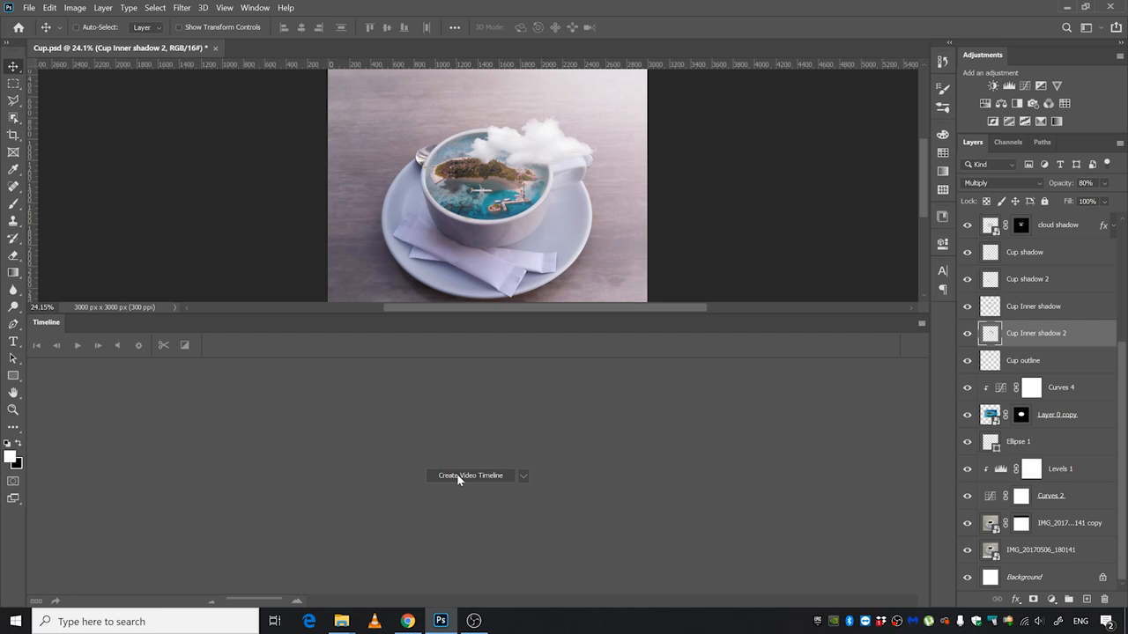
{"action": "mouse_move", "coordinate": [476, 483]}
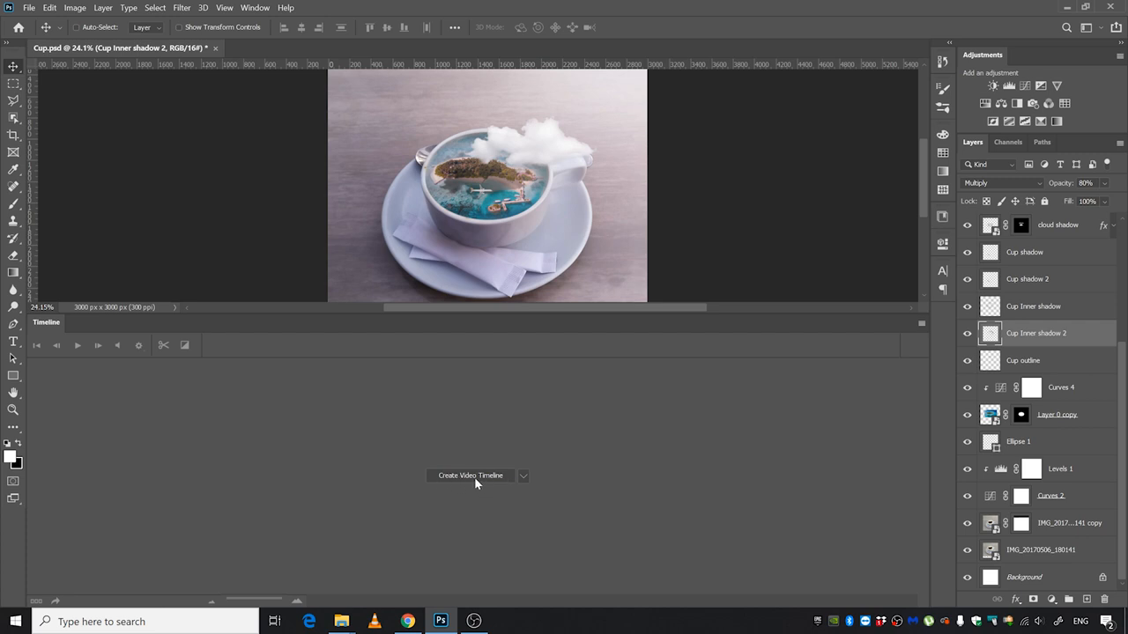
Create a video timeline giving every layer of the composite its own clip track
{"action": "left_click", "coordinate": [470, 476]}
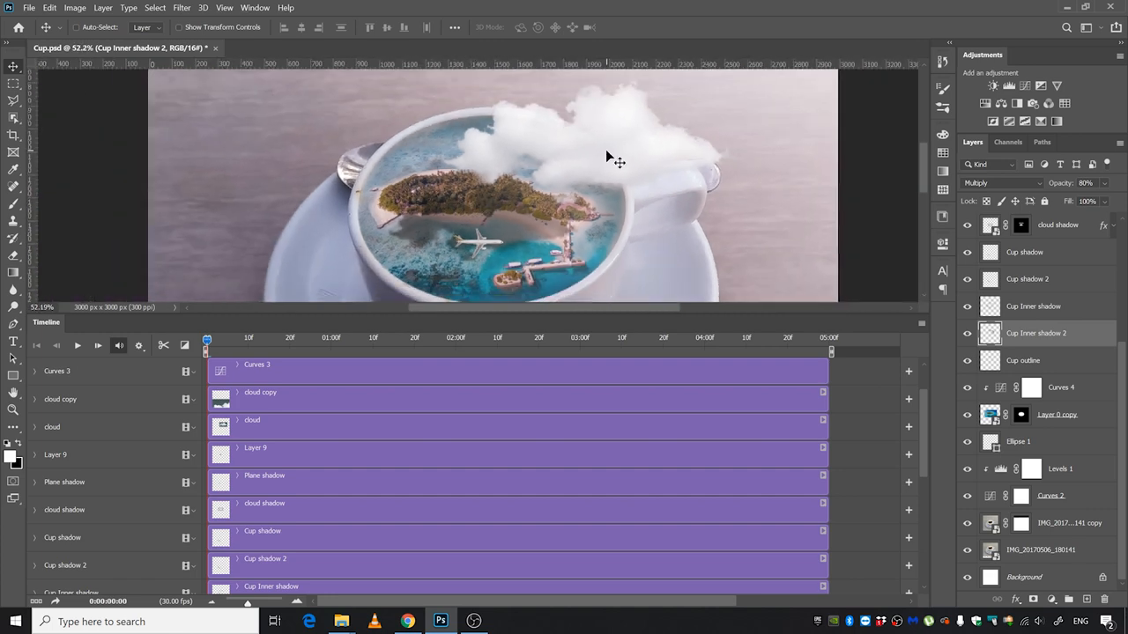
{"action": "mouse_move", "coordinate": [472, 268]}
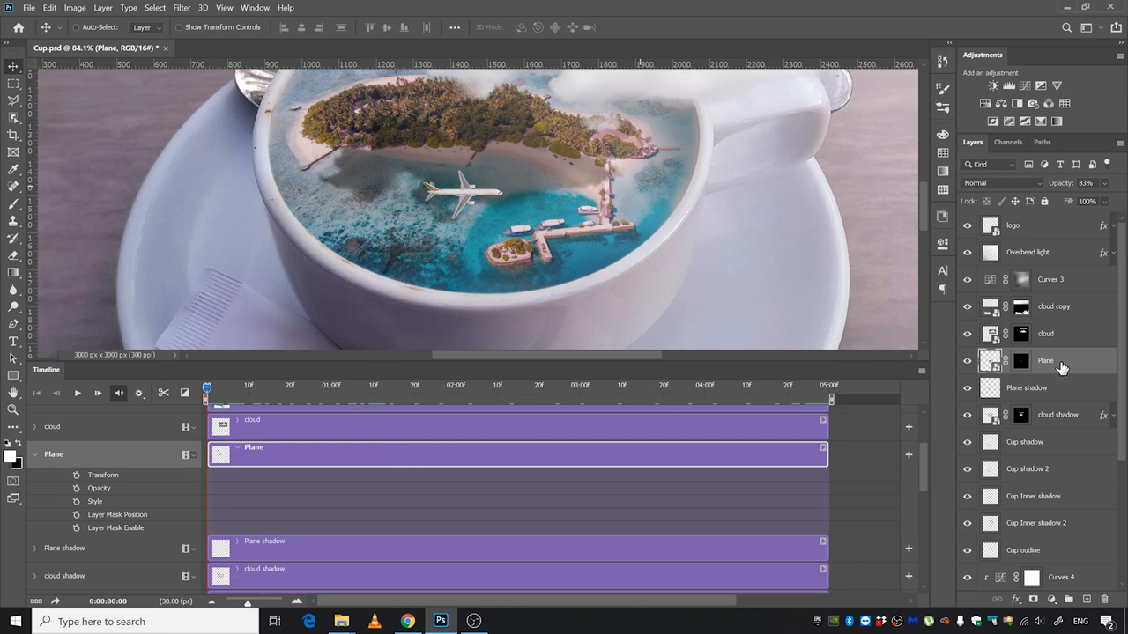
Convert the Plane layer to a smart object from its context menu
{"action": "right_click", "coordinate": [1045, 360]}
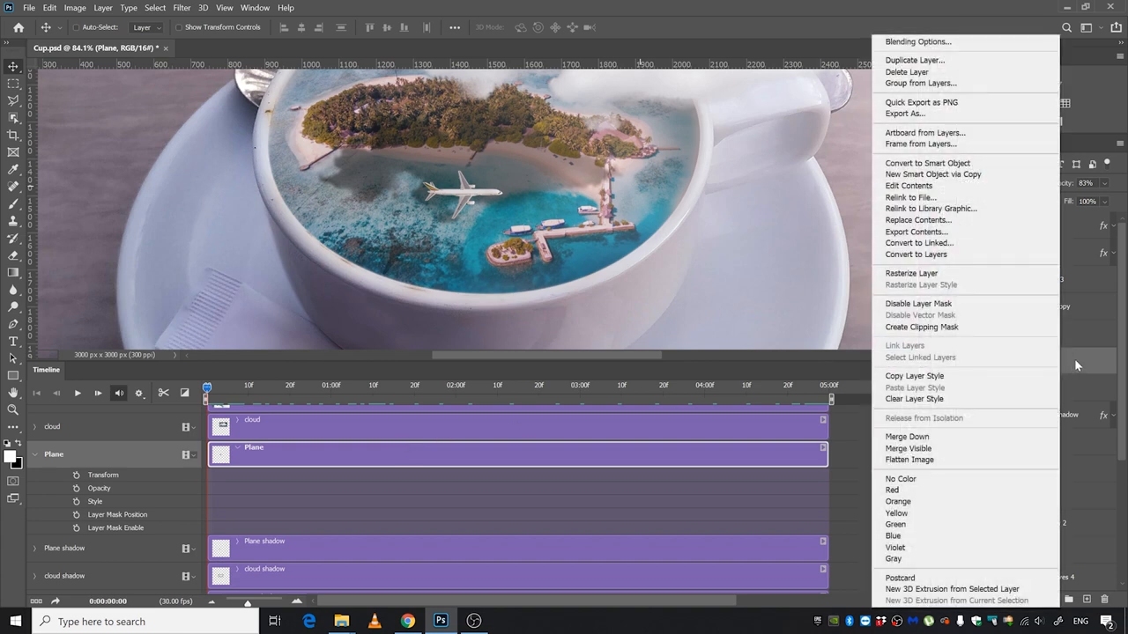
{"action": "left_click", "coordinate": [927, 162]}
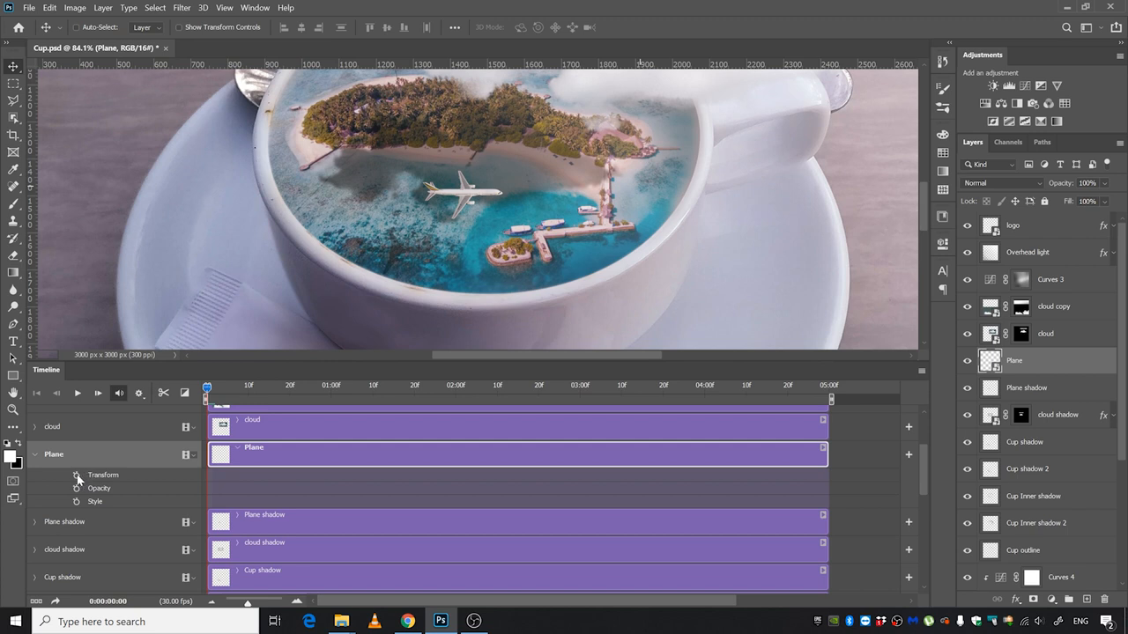
Enable keyframing on the Plane's Transform and the Plane shadow's Position
{"action": "left_click", "coordinate": [78, 476]}
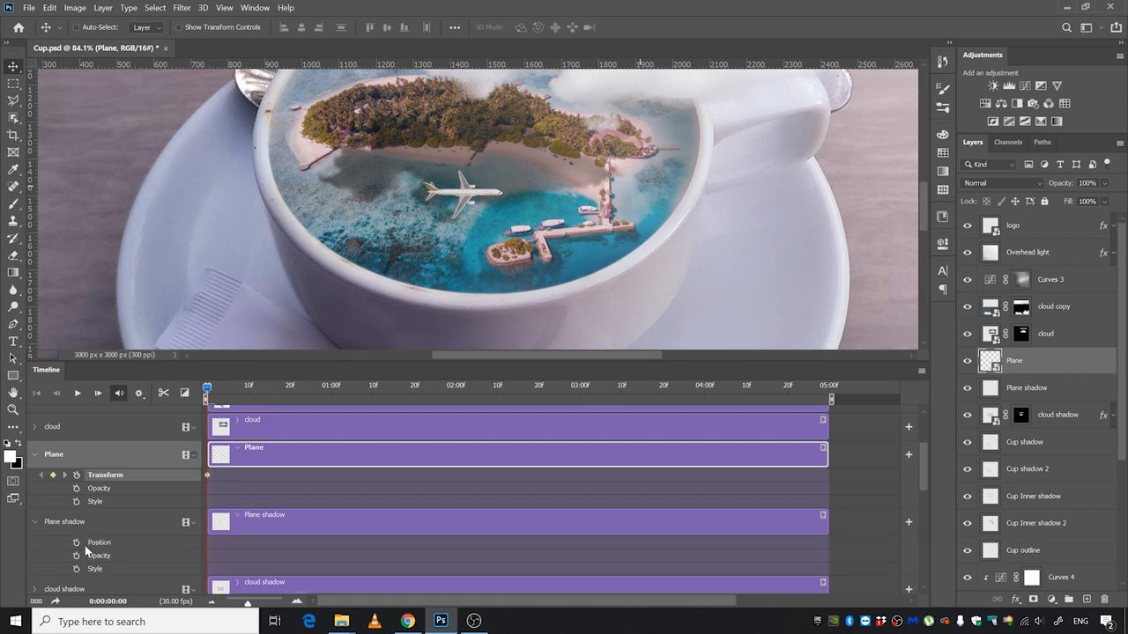
{"action": "left_click", "coordinate": [1025, 388]}
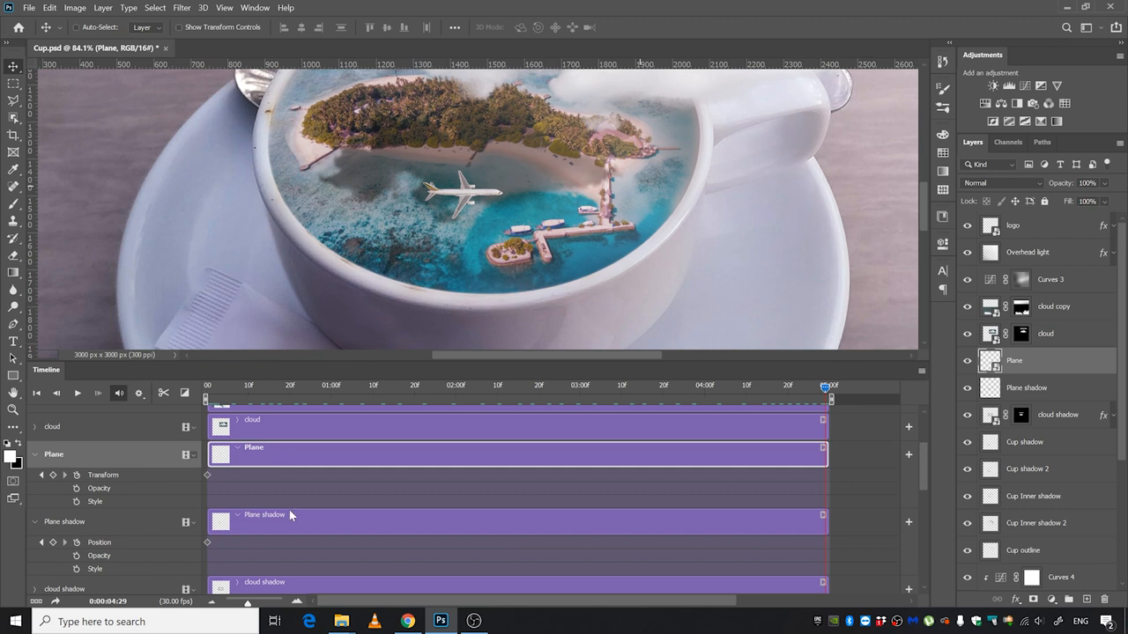
{"action": "mouse_move", "coordinate": [286, 527]}
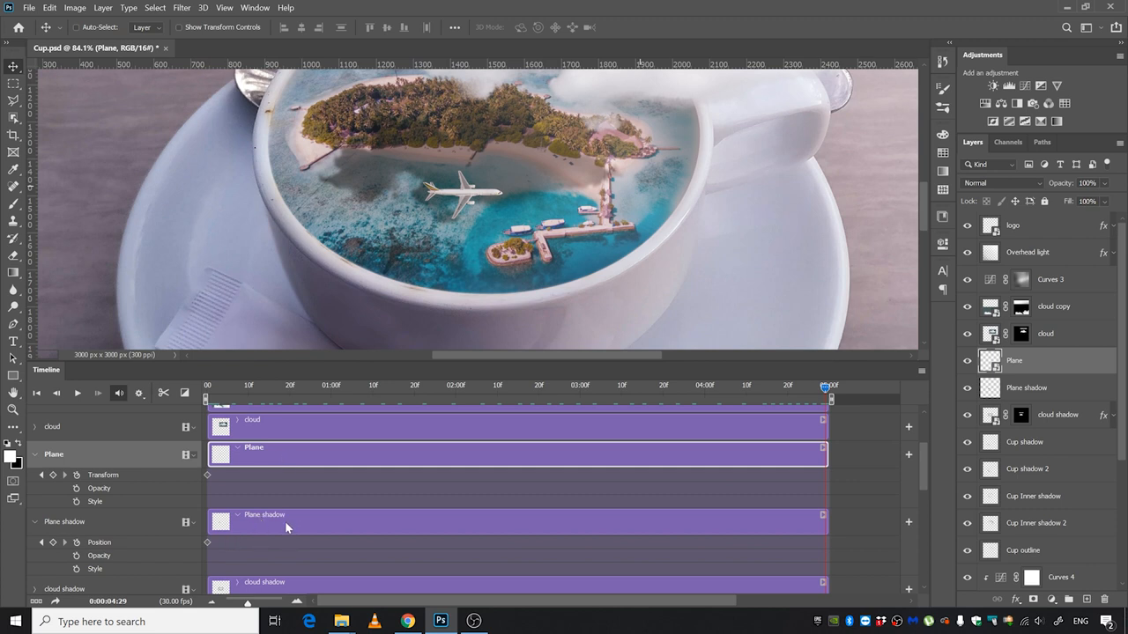
With Plane and Plane shadow selected, slide them across the island to their end position
{"action": "left_click", "coordinate": [264, 514]}
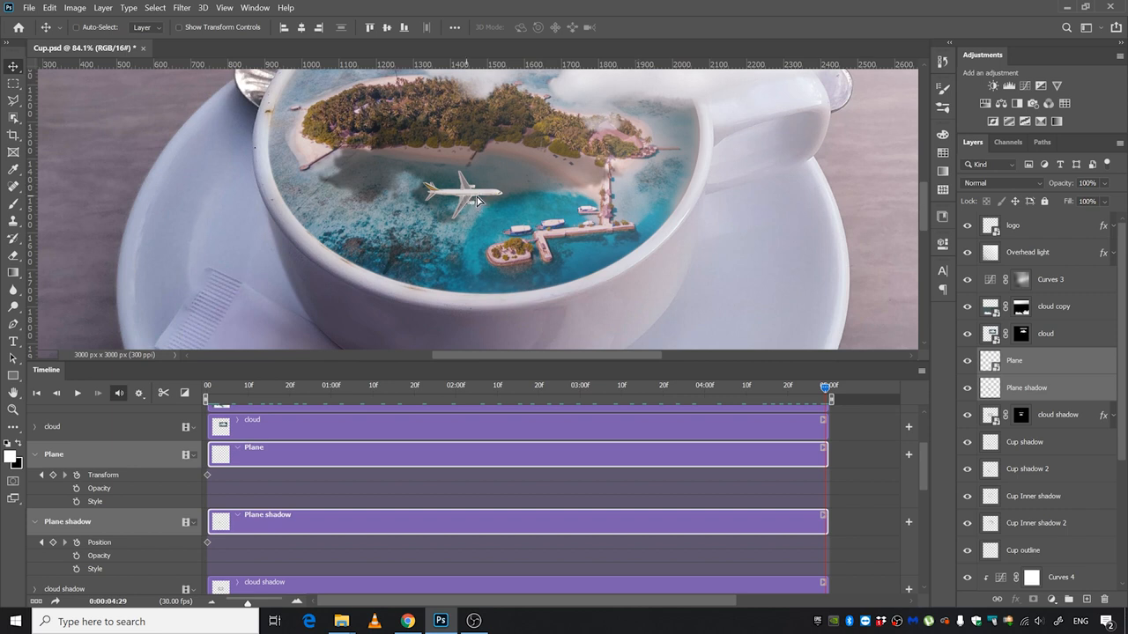
{"action": "left_click_drag", "start_coordinate": [458, 197], "coordinate": [626, 191]}
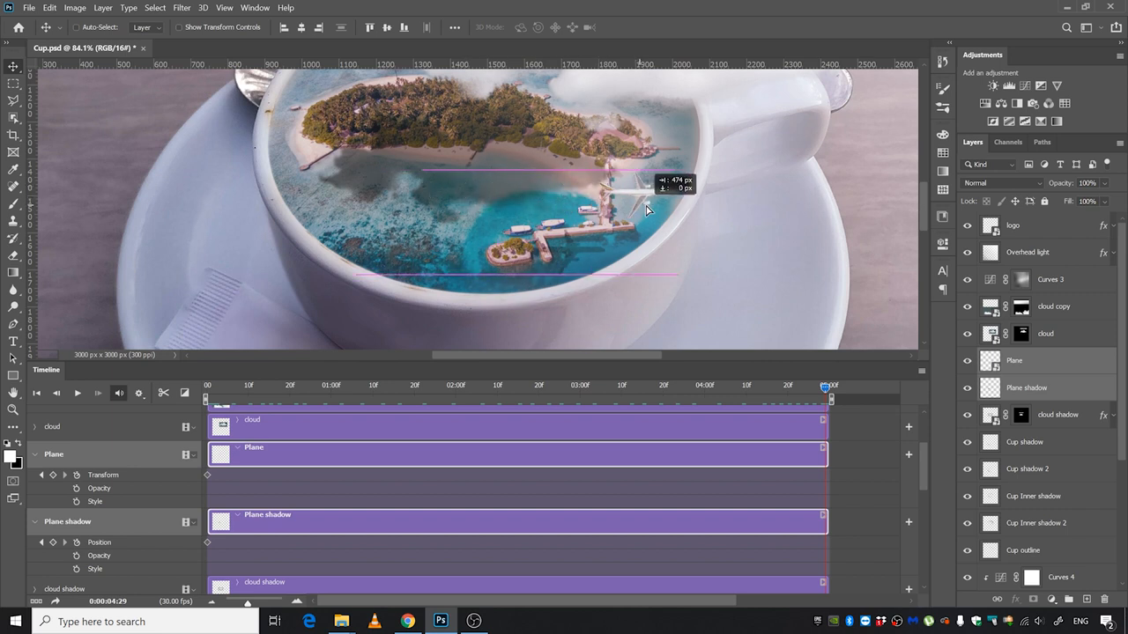
{"action": "left_click_drag", "start_coordinate": [617, 190], "coordinate": [656, 194]}
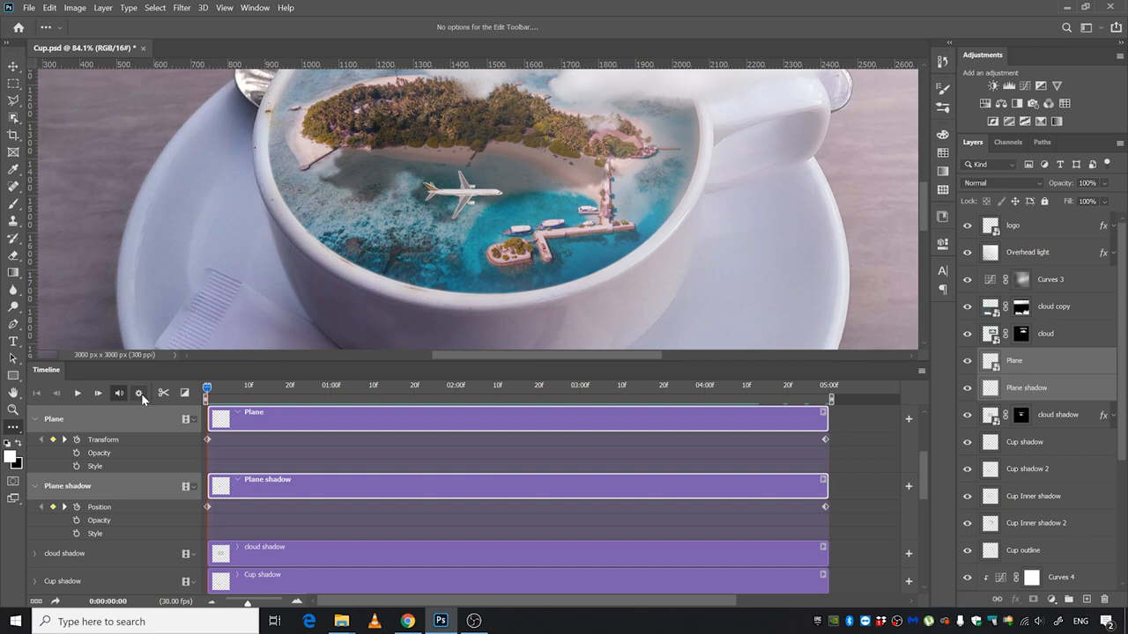
Set the timeline playback resolution to 100% and return to the clip's start
{"action": "left_click", "coordinate": [139, 391]}
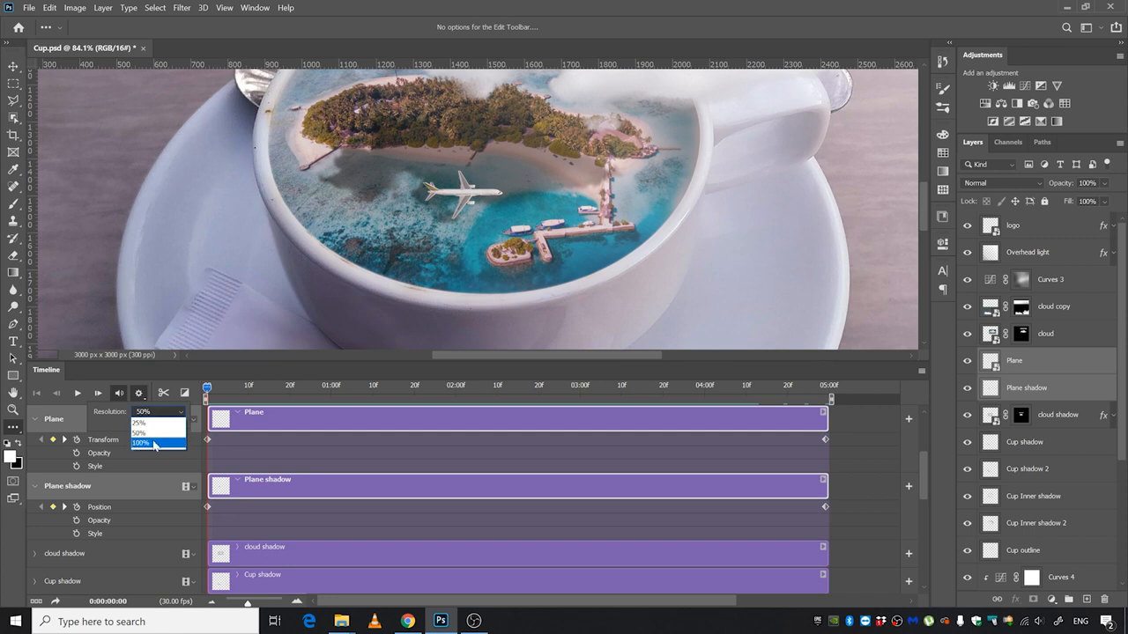
{"action": "left_click", "coordinate": [141, 444]}
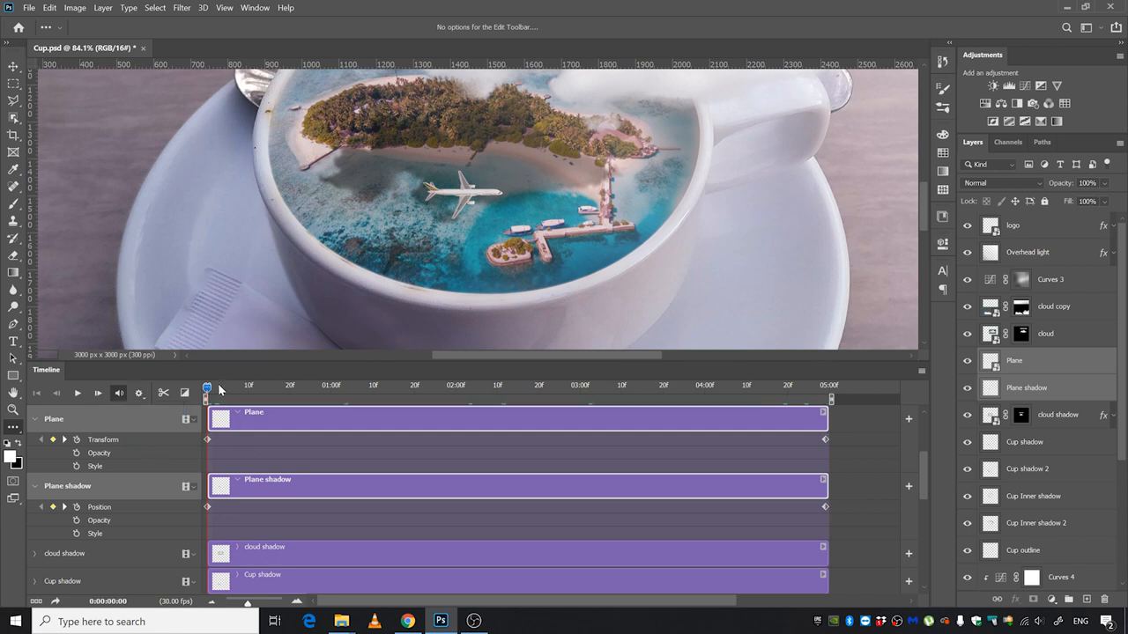
{"action": "left_click", "coordinate": [98, 393]}
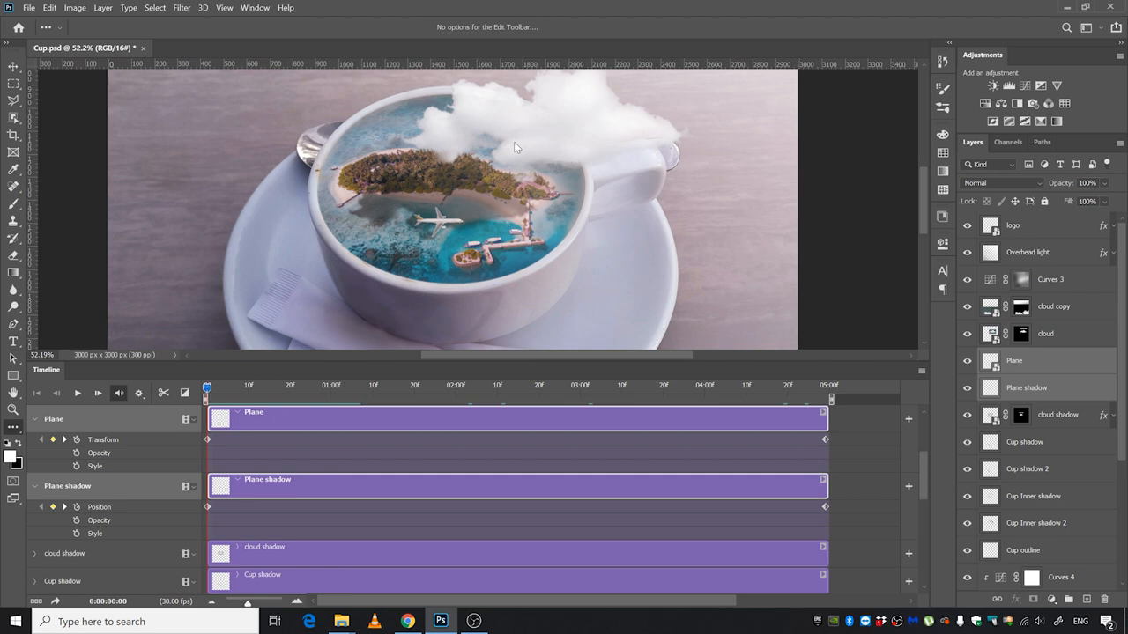
{"action": "mouse_move", "coordinate": [468, 182]}
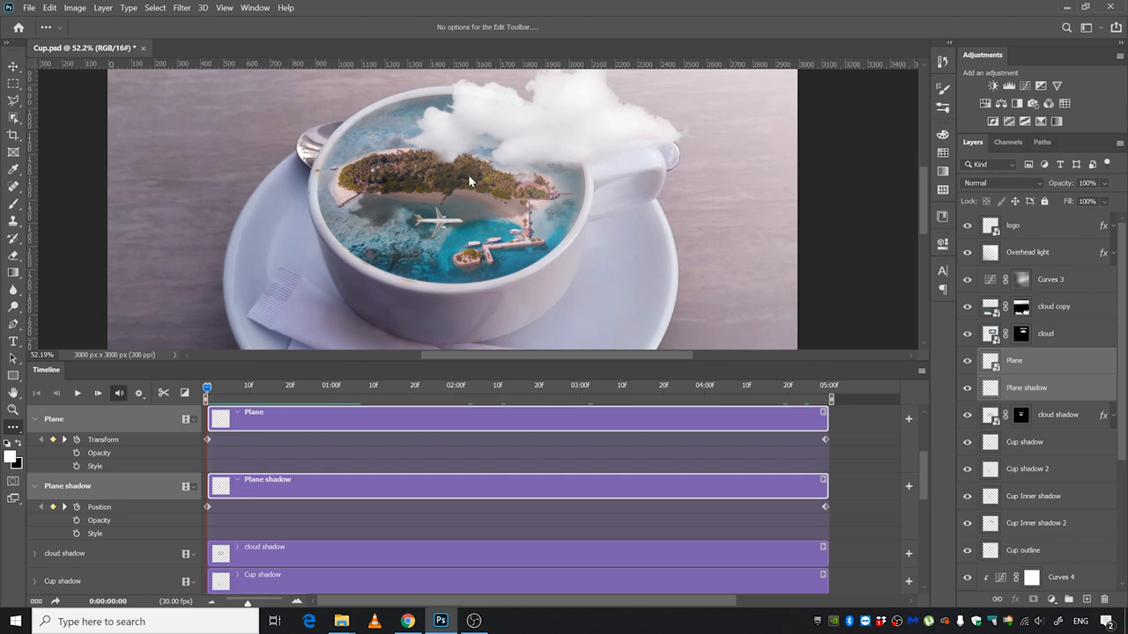
{"action": "mouse_move", "coordinate": [553, 151]}
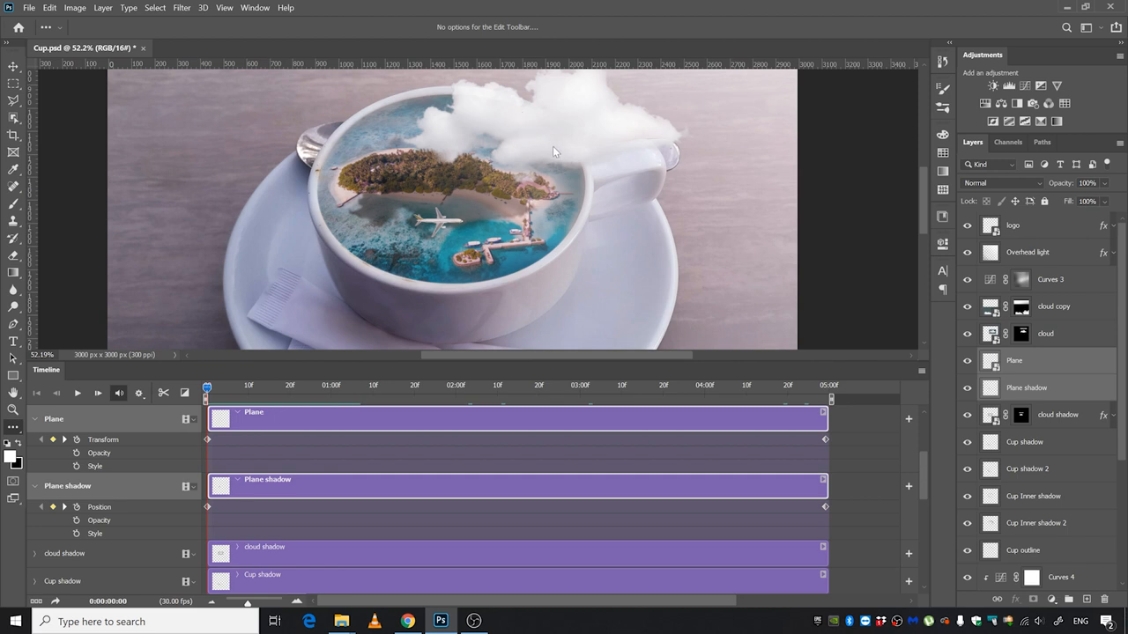
Expand the cloud track and add a starting Transform keyframe
{"action": "right_click", "coordinate": [543, 144]}
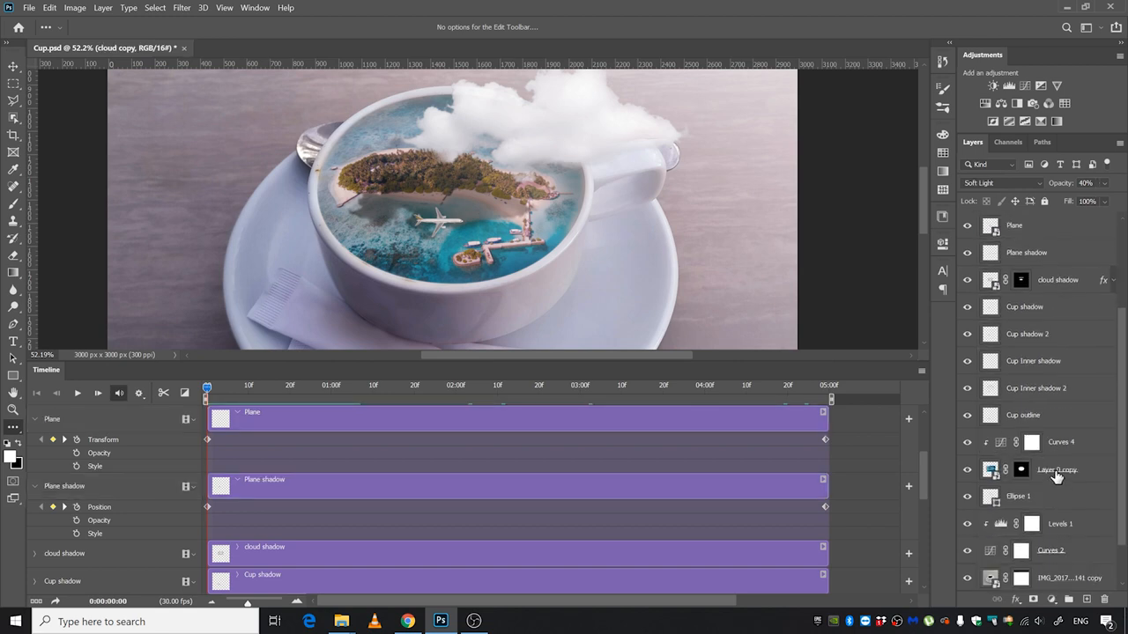
{"action": "right_click", "coordinate": [1058, 469]}
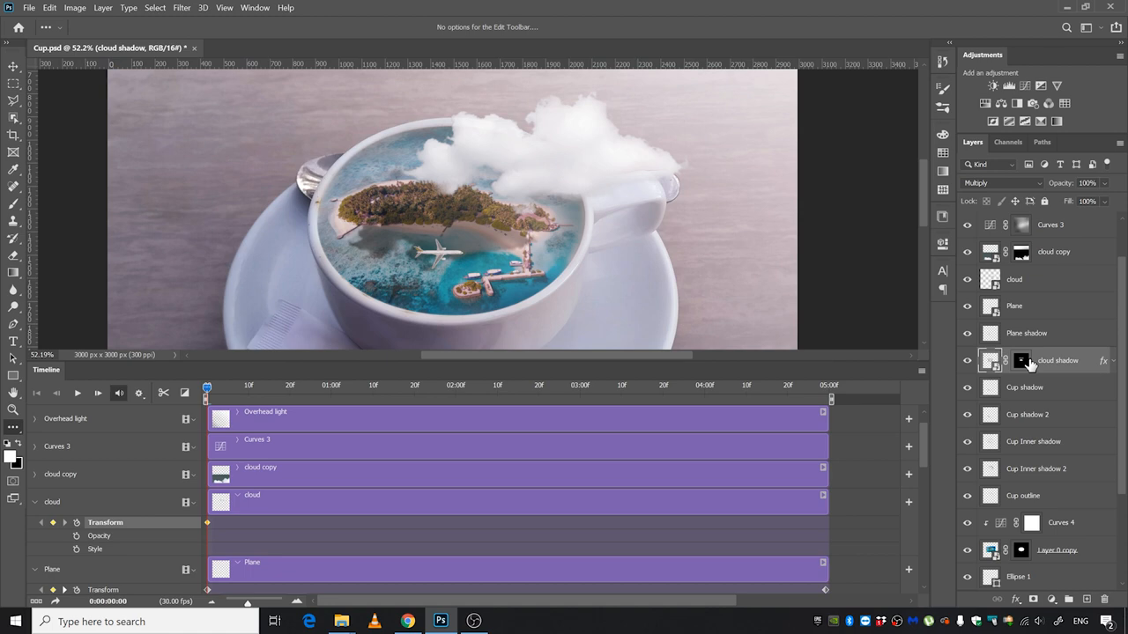
Move the playhead to the last frame with the cloud track active
{"action": "right_click", "coordinate": [1057, 360]}
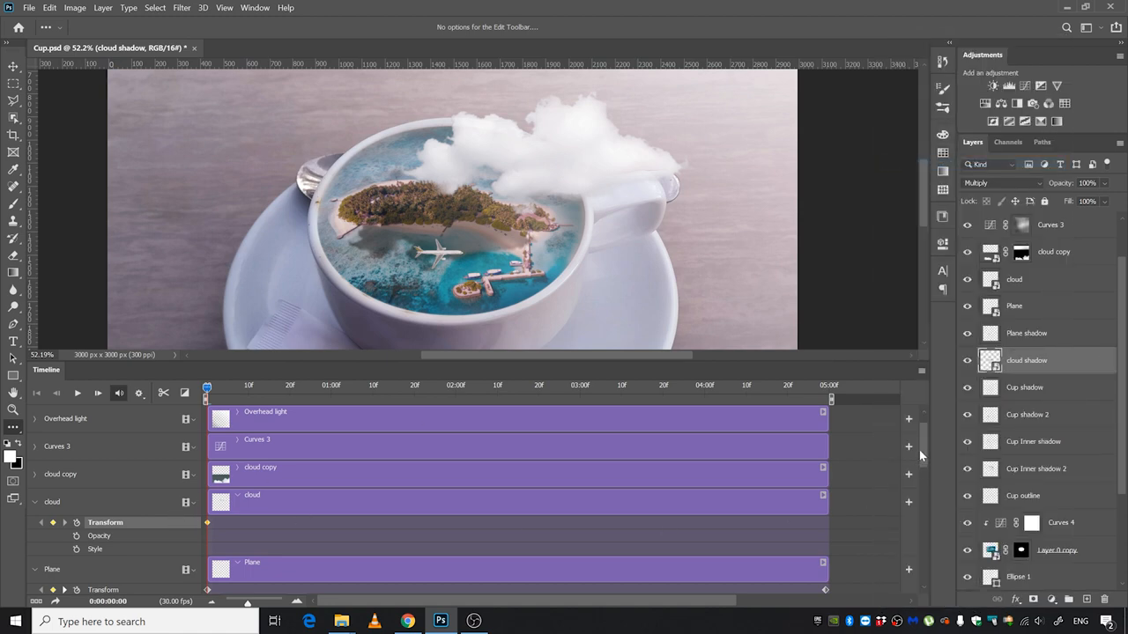
{"action": "scroll", "scroll_direction": "down", "scroll_amount": 3}
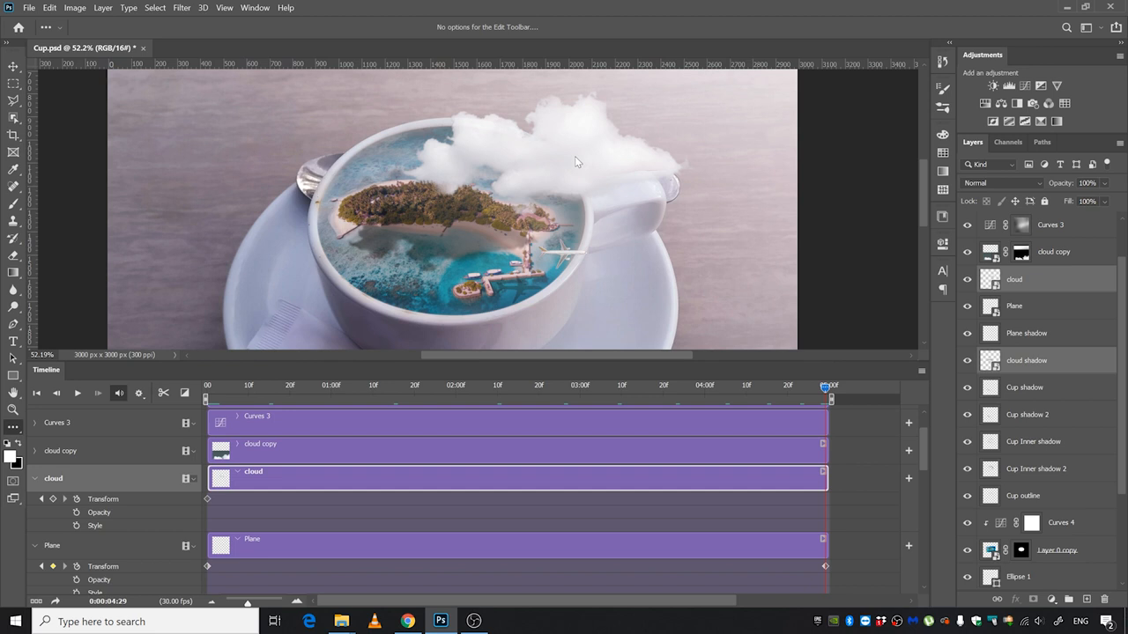
{"action": "mouse_move", "coordinate": [550, 166]}
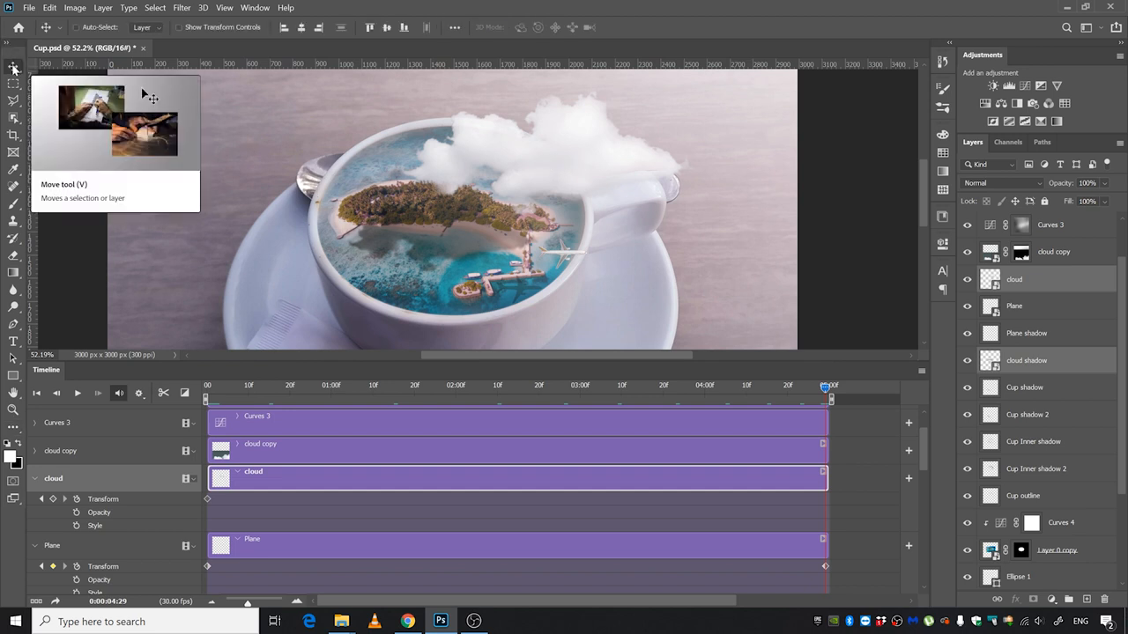
{"action": "mouse_move", "coordinate": [602, 173]}
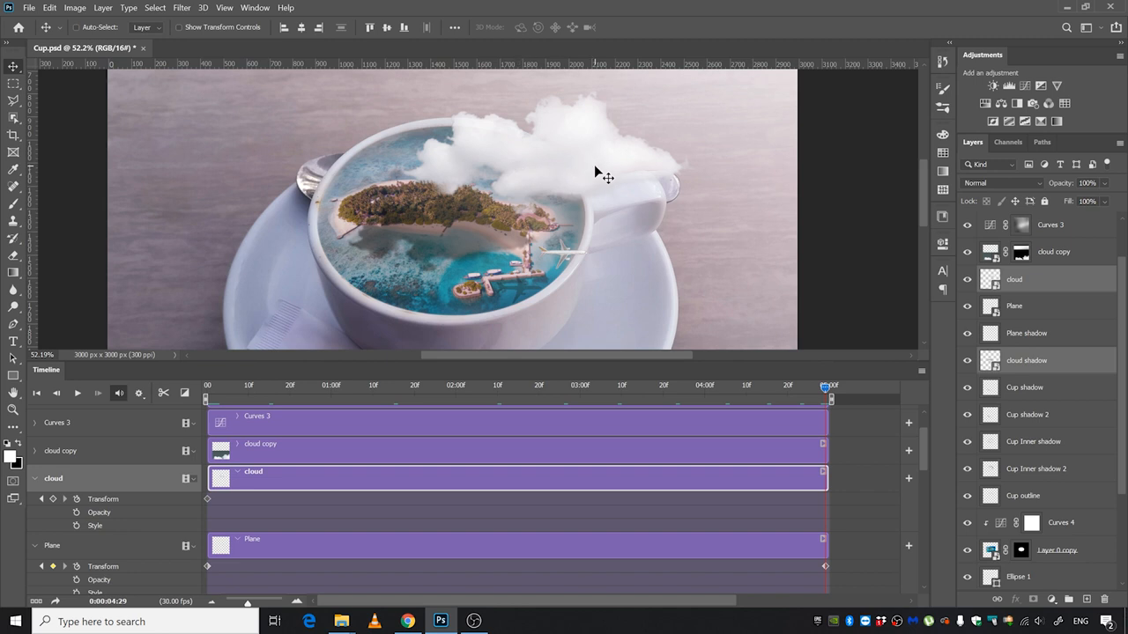
Drag the cloud to its ending position over the island
{"action": "left_click_drag", "start_coordinate": [603, 173], "coordinate": [563, 173]}
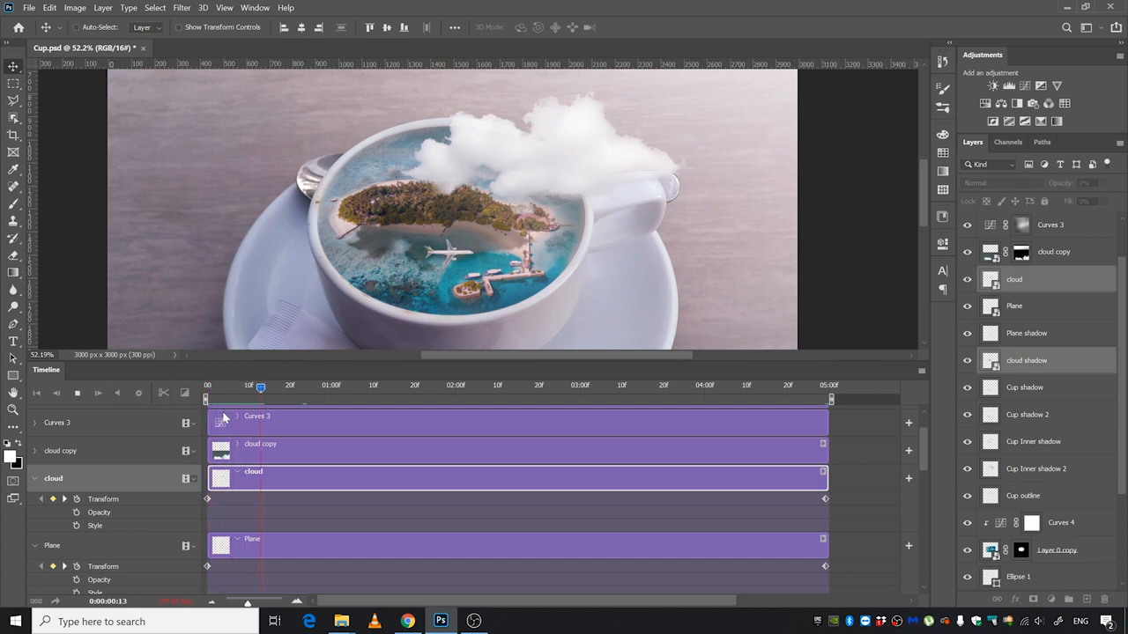
Check the playback Resolution and Loop options, then make the cloud copy track active
{"action": "left_click", "coordinate": [138, 393]}
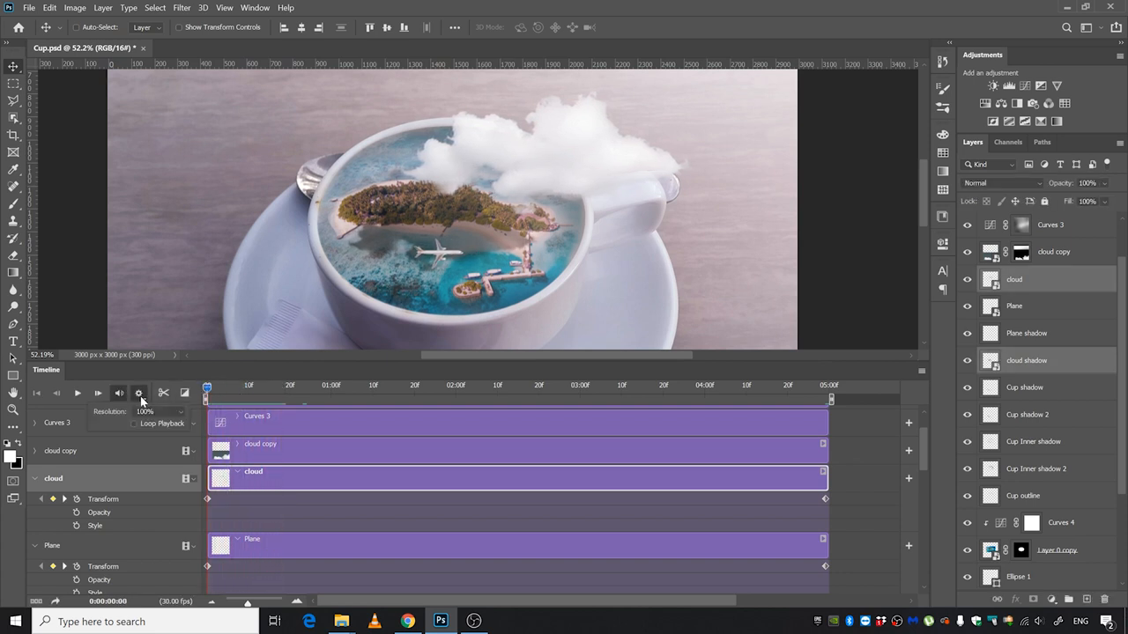
{"action": "left_click", "coordinate": [145, 413]}
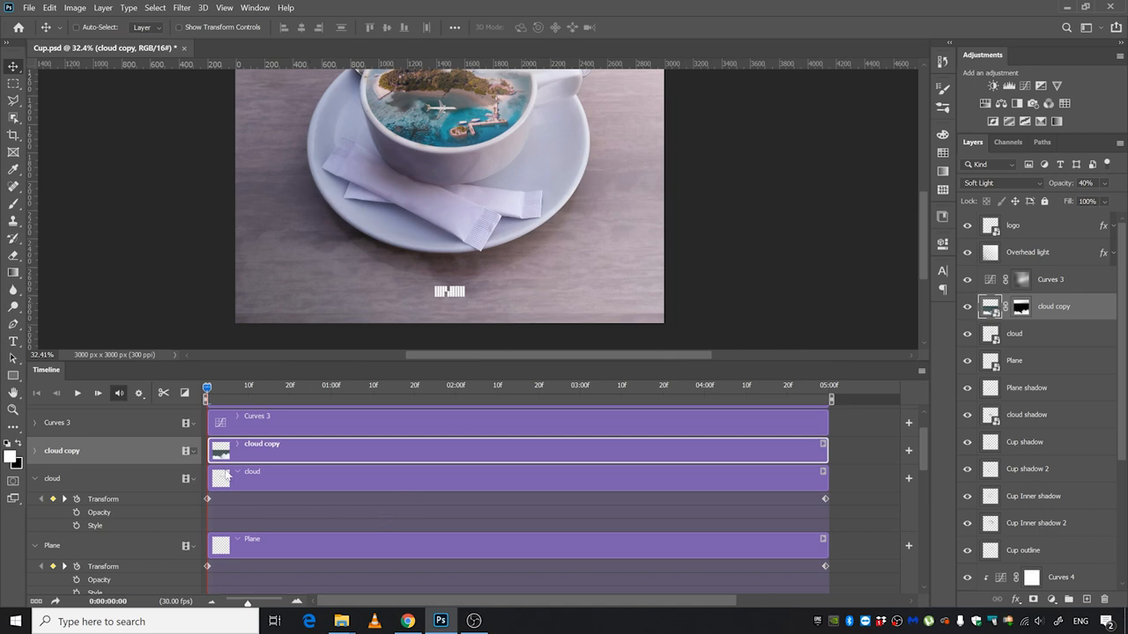
Add a starting Transform keyframe on the expanded cloud copy track, then head to the File menu
{"action": "right_click", "coordinate": [1054, 307]}
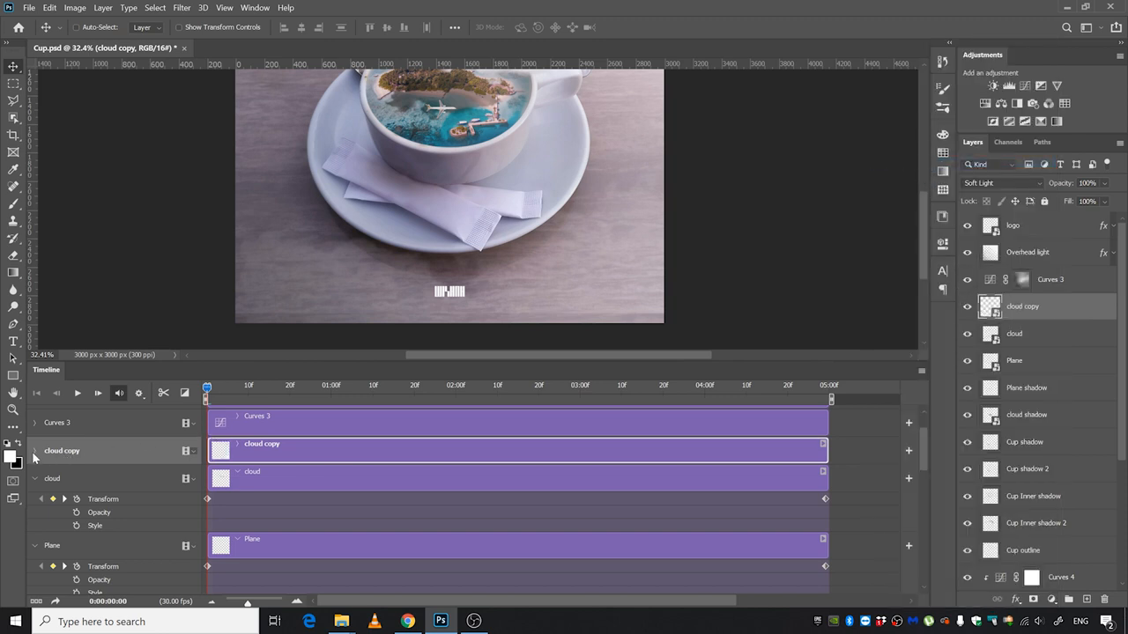
{"action": "left_click", "coordinate": [35, 451]}
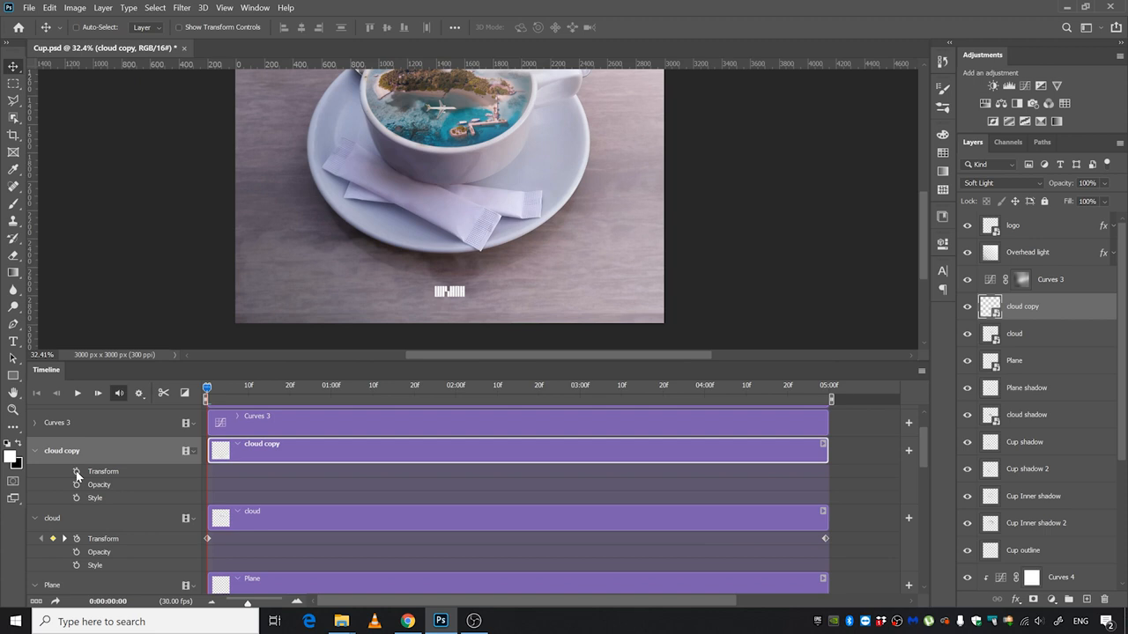
{"action": "left_click", "coordinate": [78, 472]}
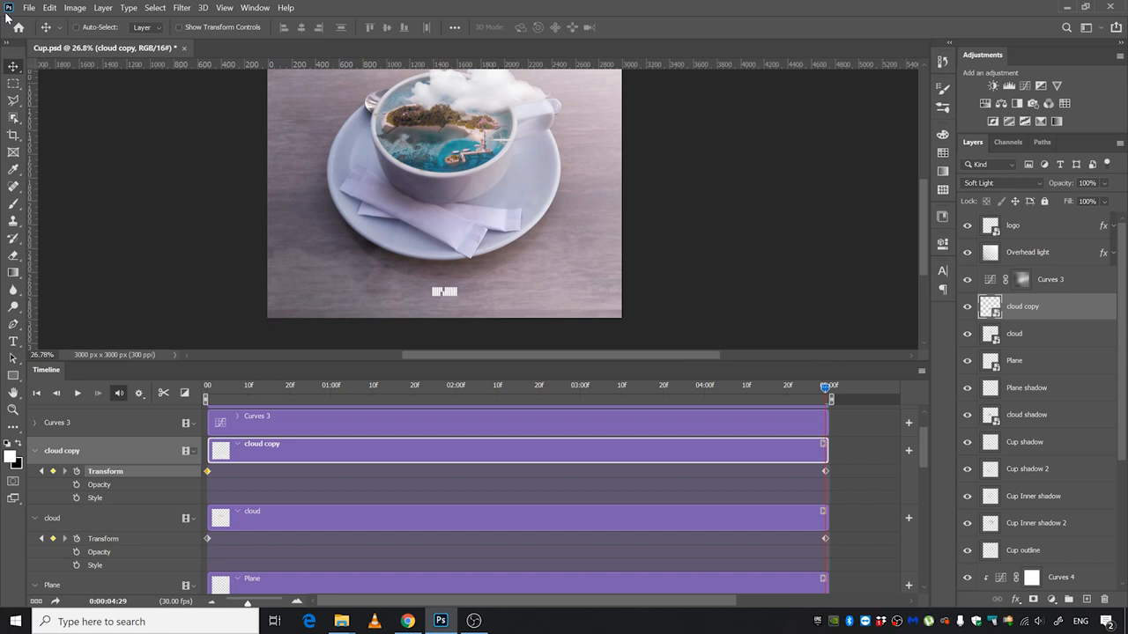
{"action": "left_click", "coordinate": [28, 7]}
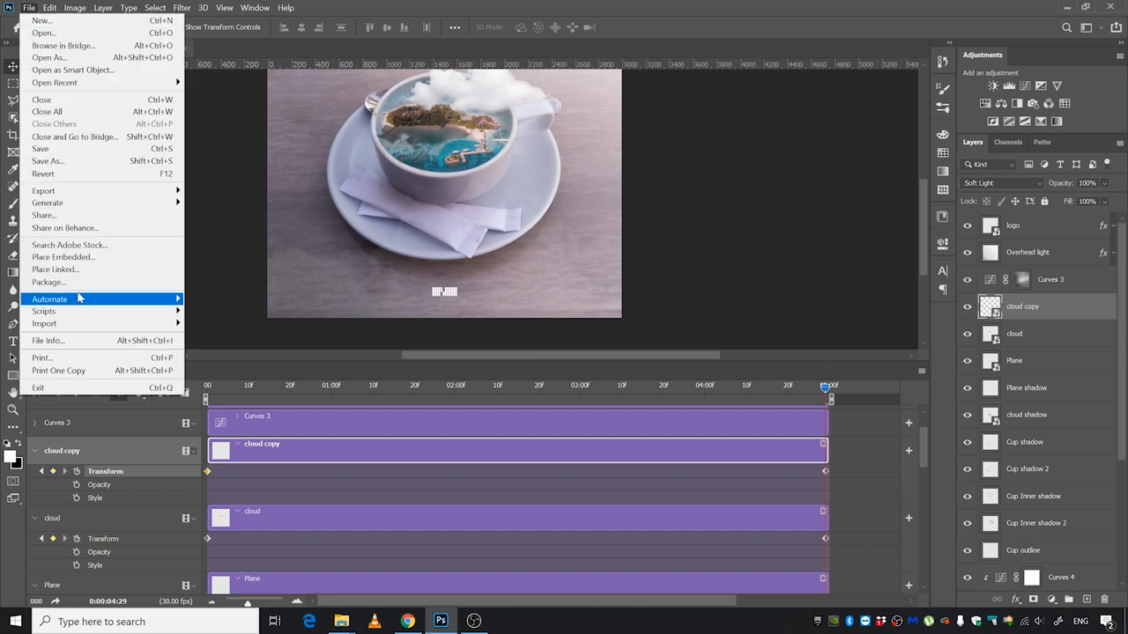
{"action": "mouse_move", "coordinate": [43, 190]}
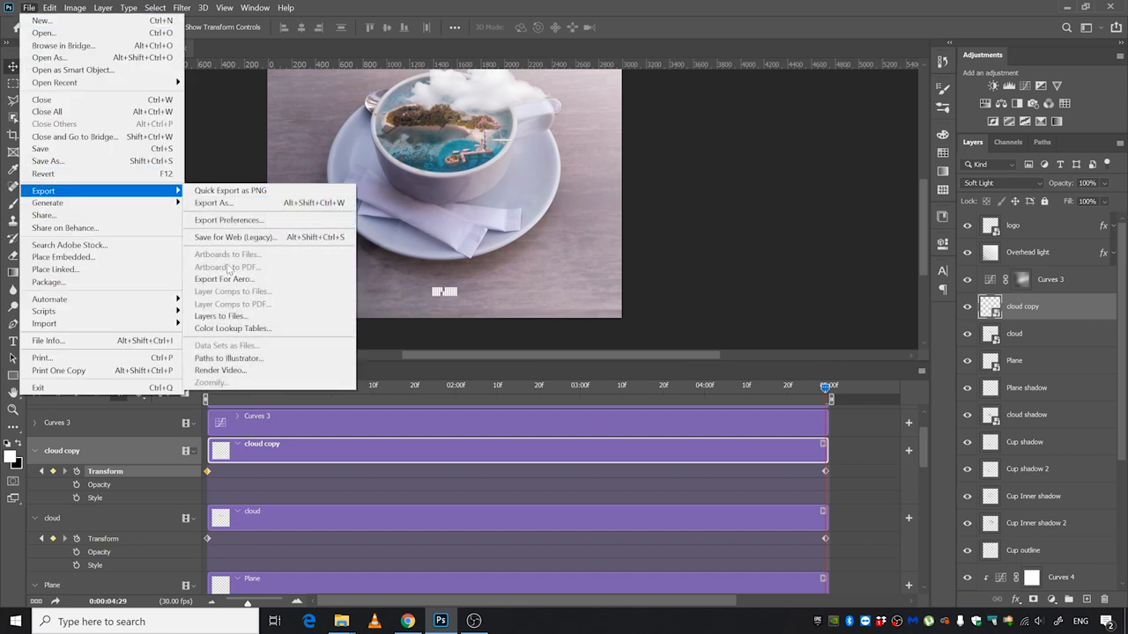
{"action": "mouse_move", "coordinate": [219, 370]}
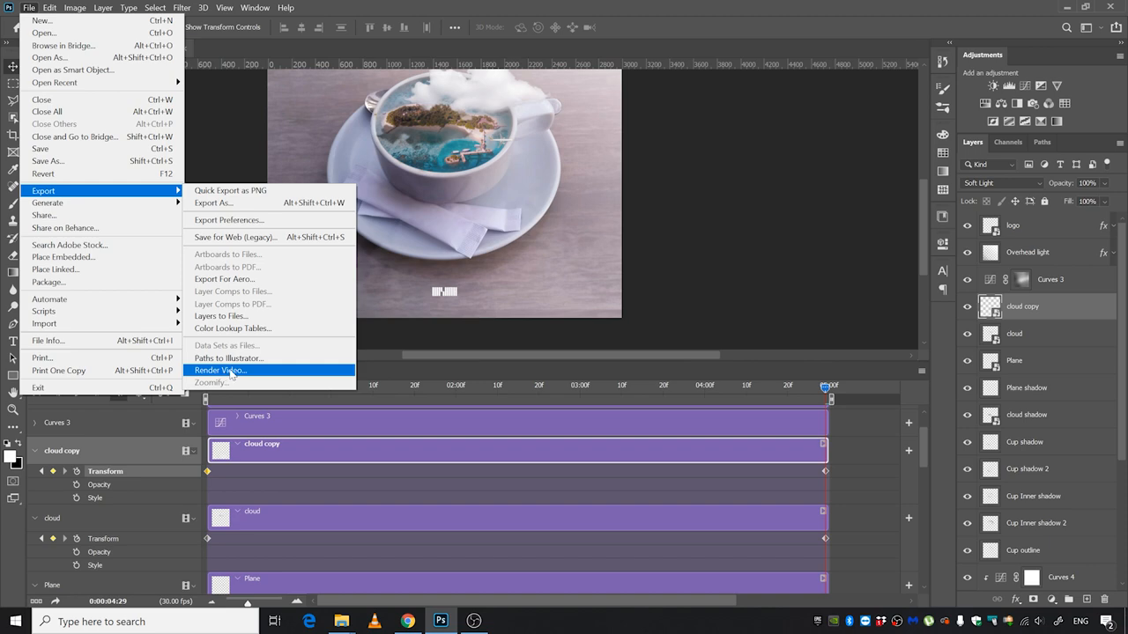
Reach the Render Video dialog via File > Export, preset to Cup.mp4 in H.264 high quality
{"action": "left_click", "coordinate": [220, 370]}
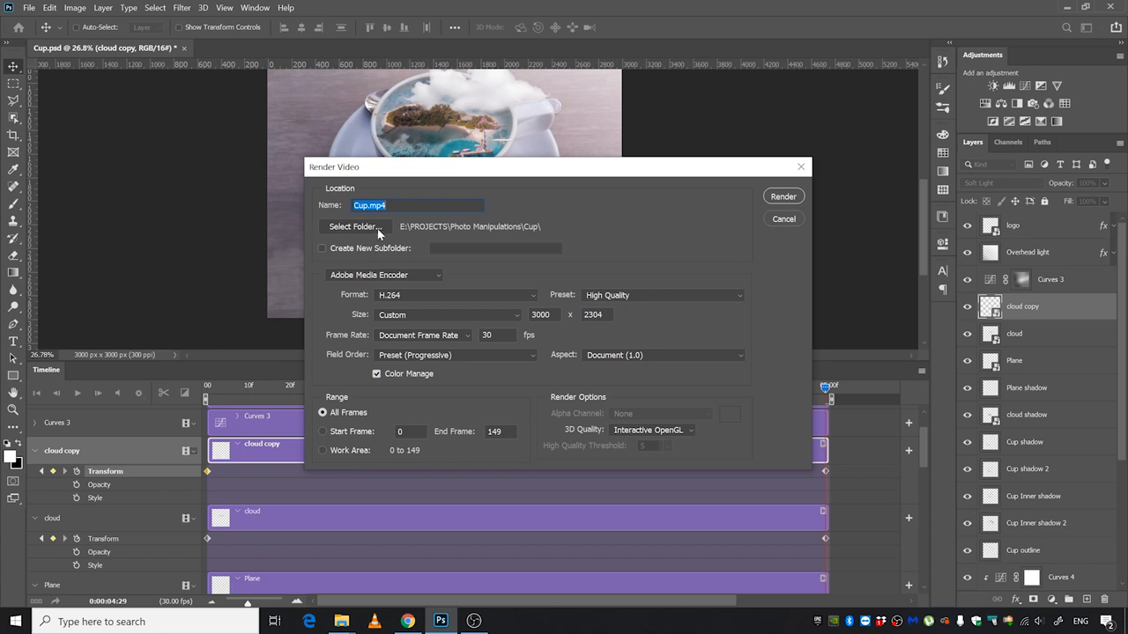
{"action": "mouse_move", "coordinate": [518, 240]}
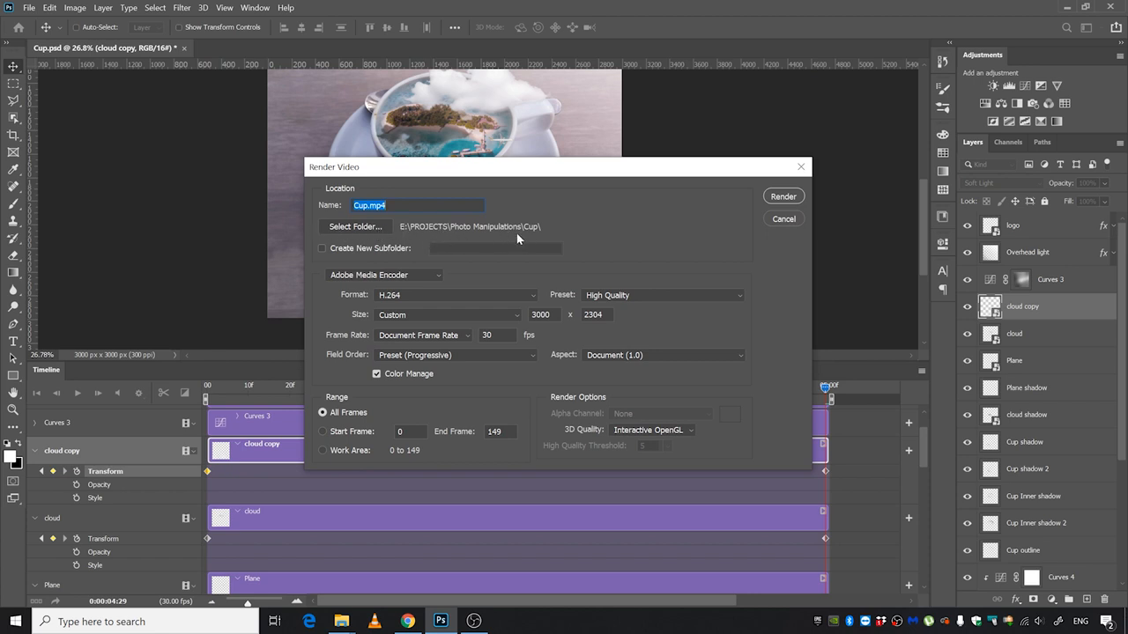
{"action": "mouse_move", "coordinate": [641, 310]}
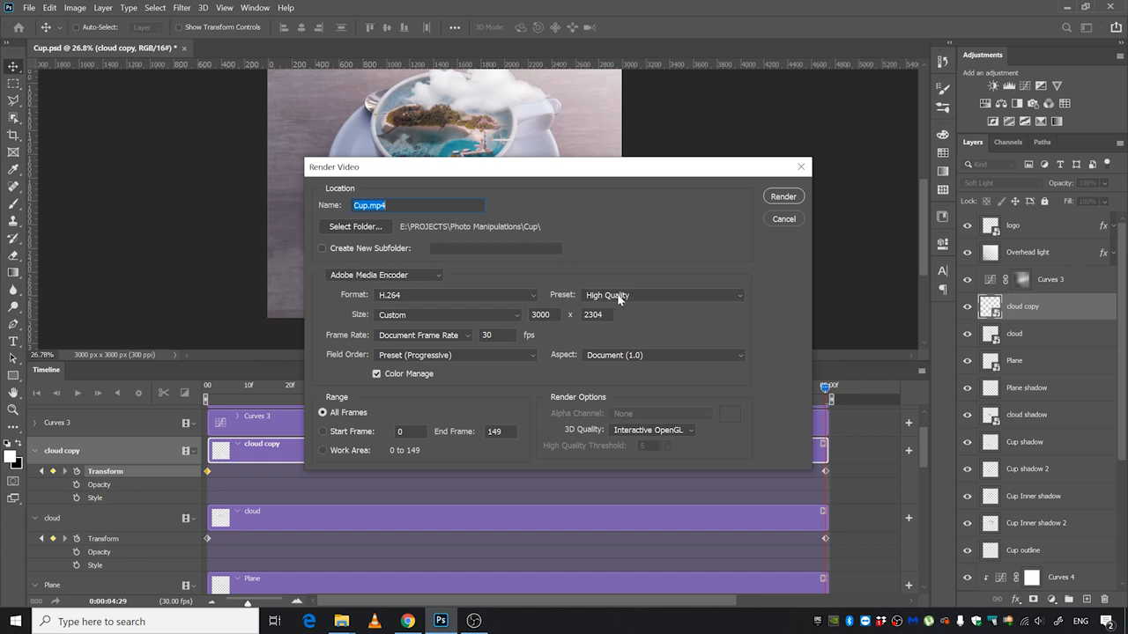
{"action": "mouse_move", "coordinate": [518, 324]}
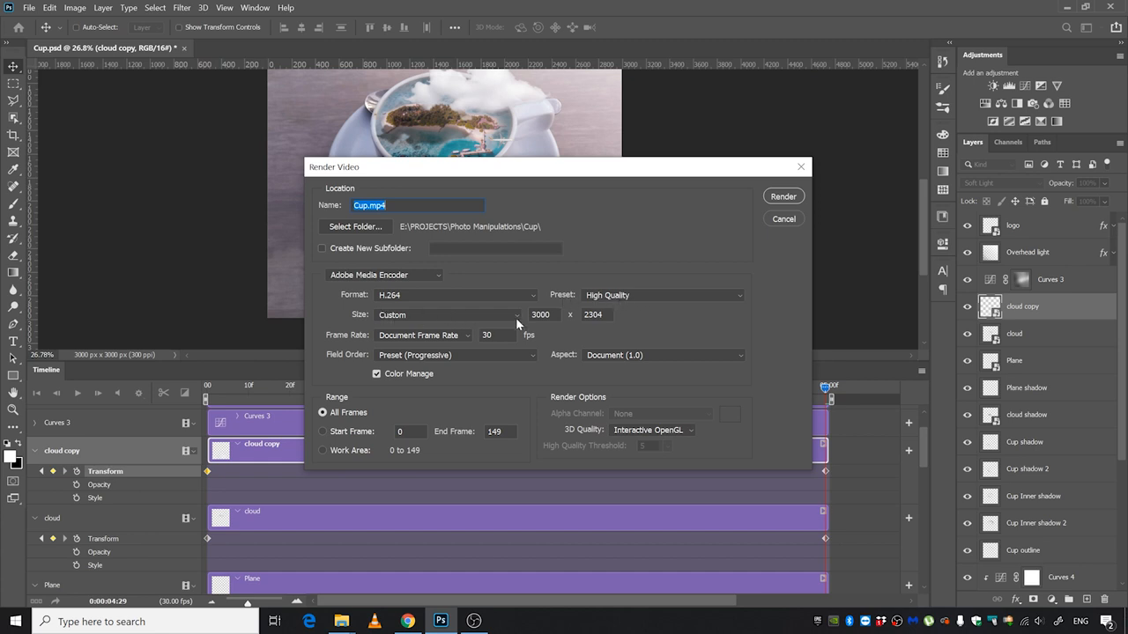
{"action": "mouse_move", "coordinate": [538, 361]}
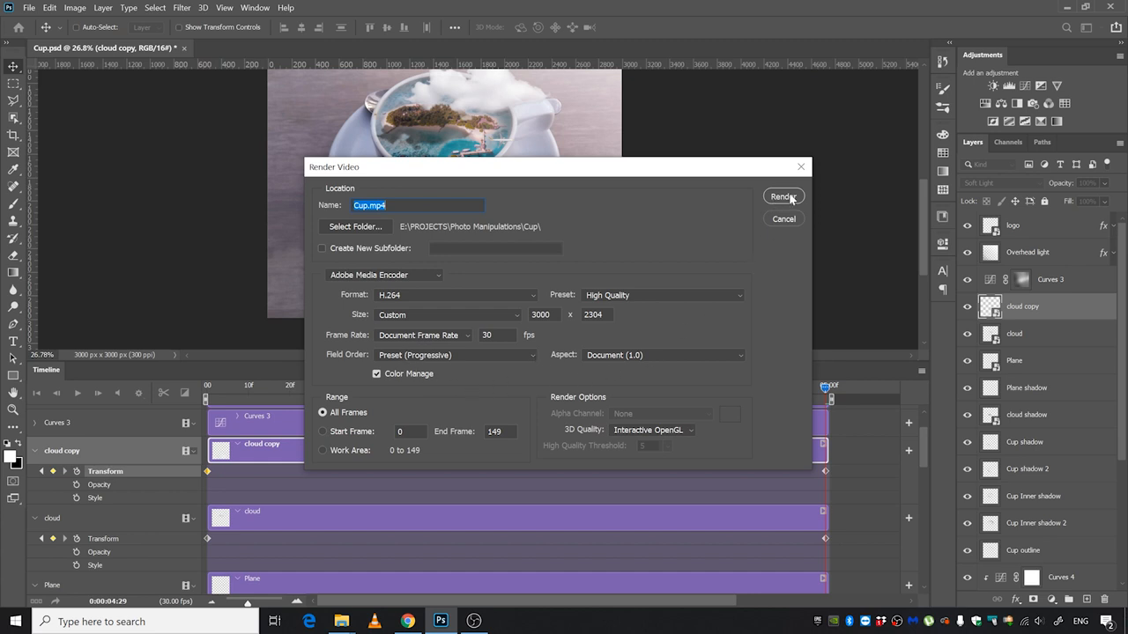
Render all frames as H.264 High Quality MP4 and play Cup 2.mp4 in VLC from File Explorer
{"action": "left_click", "coordinate": [782, 196]}
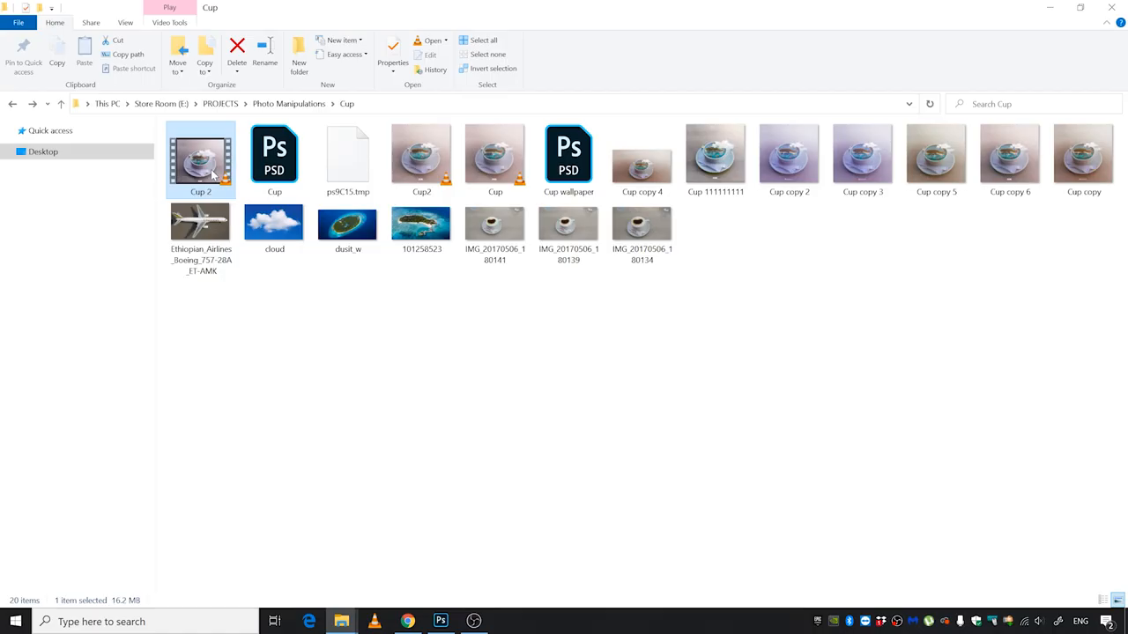
{"action": "mouse_move", "coordinate": [218, 155]}
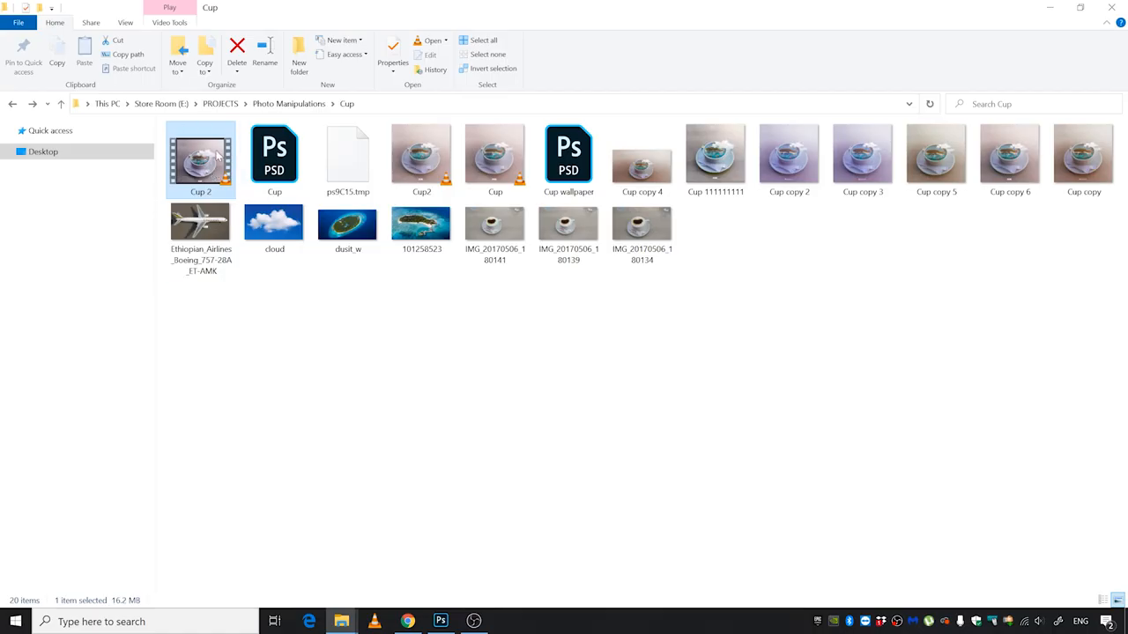
{"action": "double_click", "coordinate": [201, 155]}
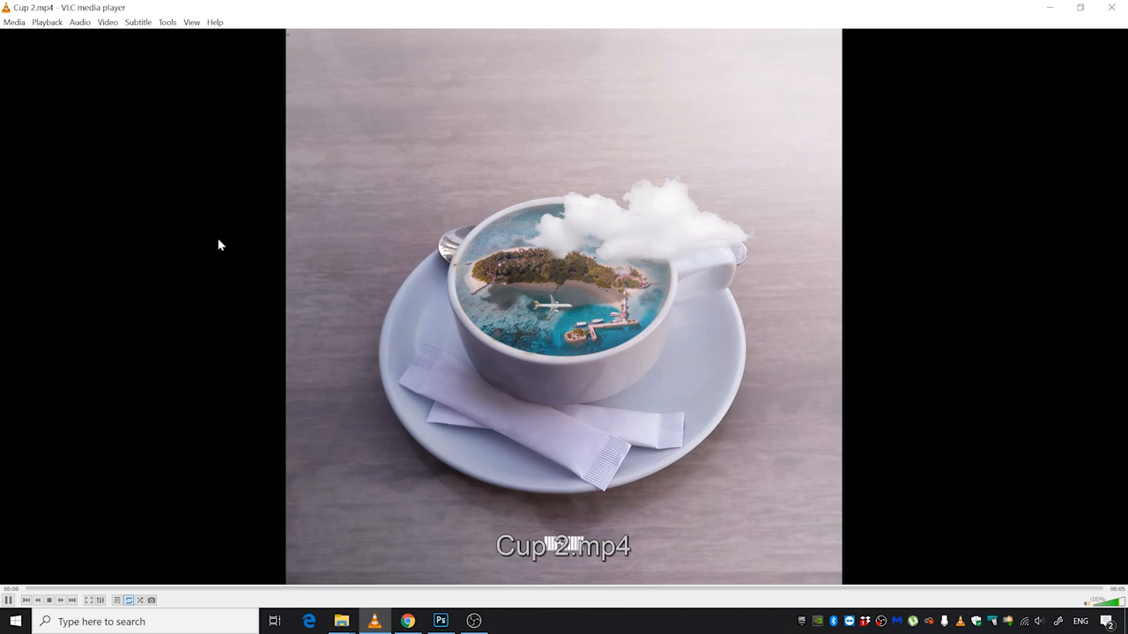